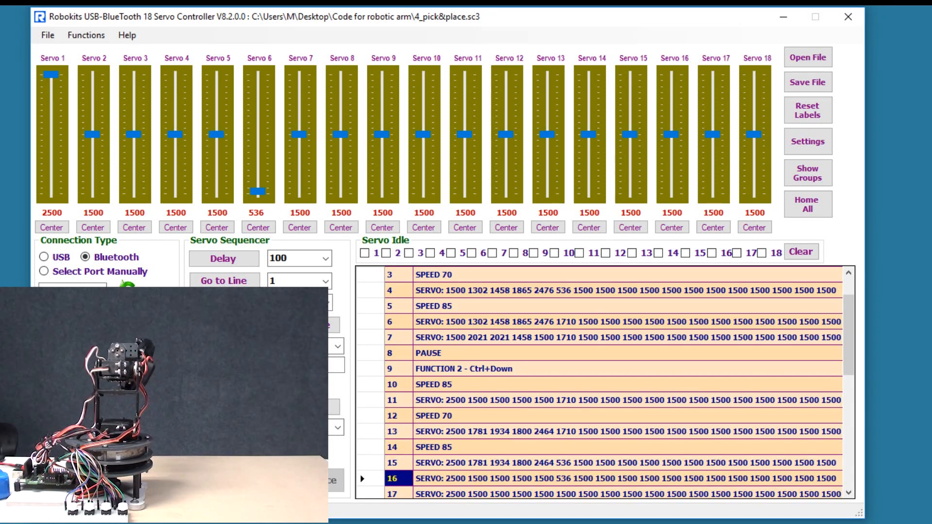
# Follow the 4_pick&place sequence list as it plays until all servos rest at 1500.
pyautogui.scroll(-3)
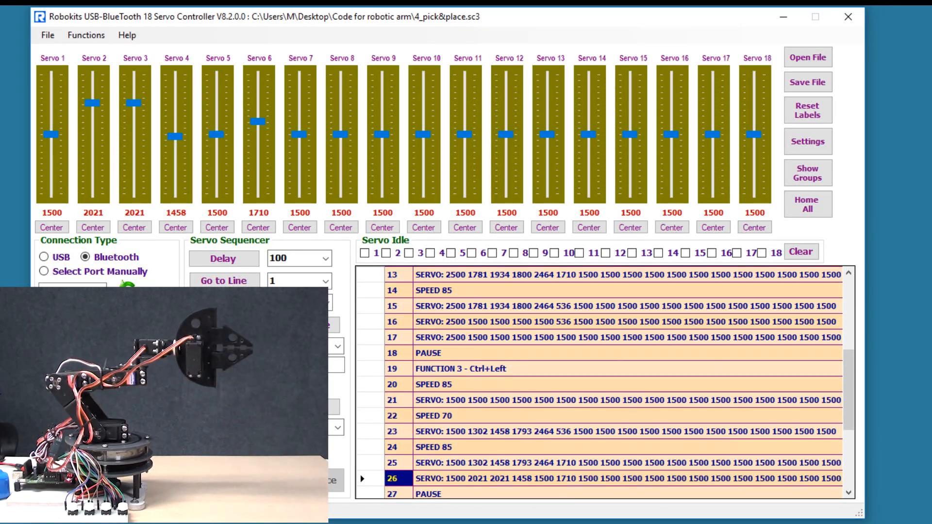
pyautogui.scroll(-3)
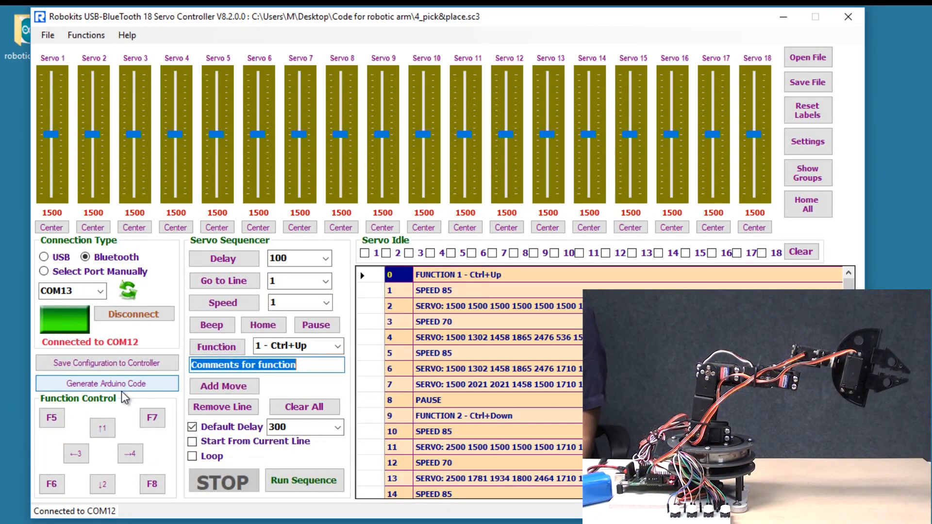
# Confirm disconnecting the arm's device, then generate the Arduino code for the sequence.
pyautogui.click(107, 384)
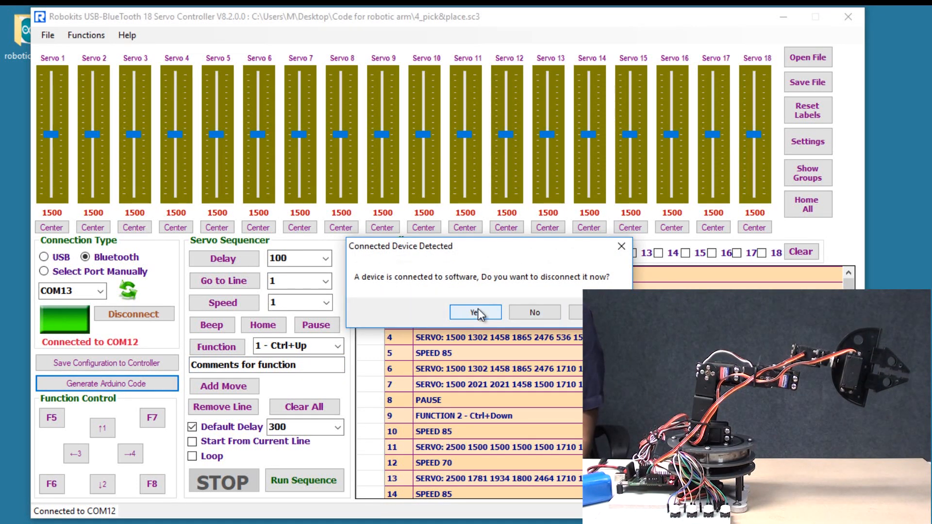
pyautogui.click(475, 313)
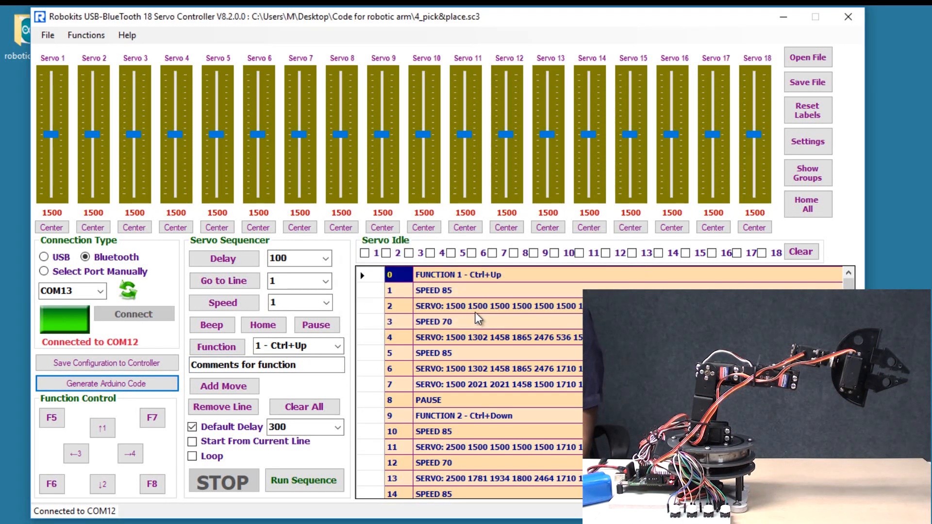
pyautogui.click(107, 384)
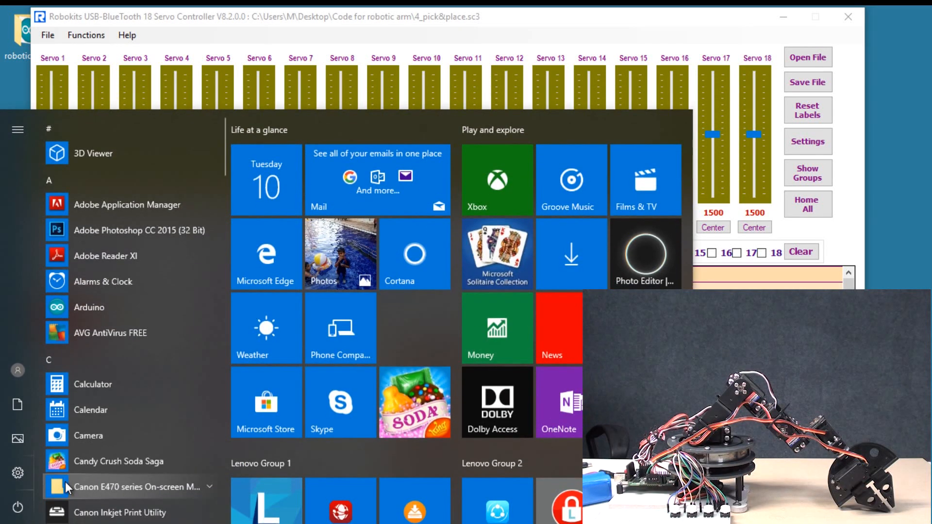
# Launch the Arduino desktop app from a Start menu search and paste in the generated code.
pyautogui.write('arduino')
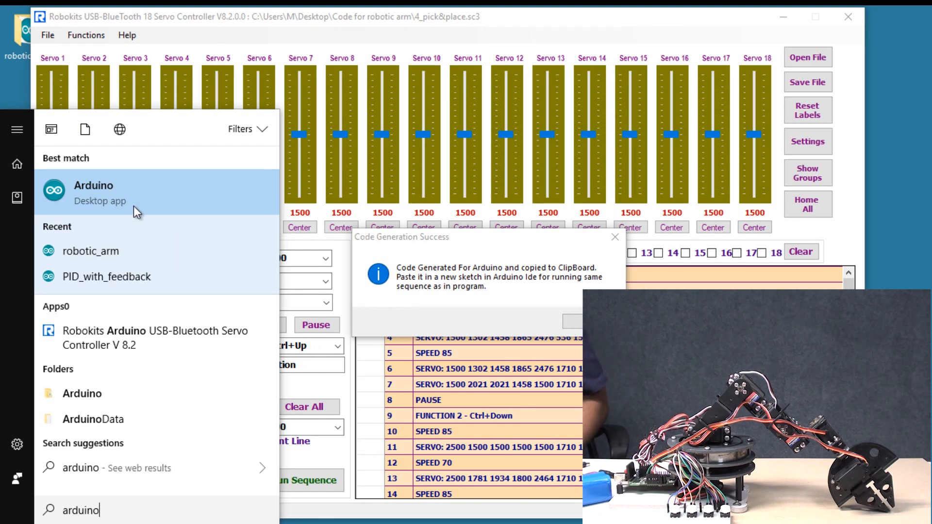
pyautogui.click(93, 193)
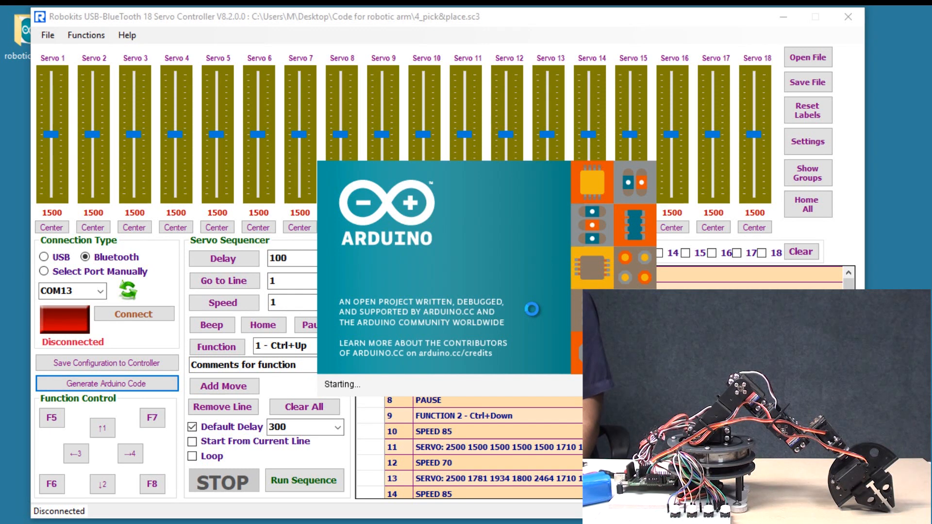
pyautogui.click(107, 384)
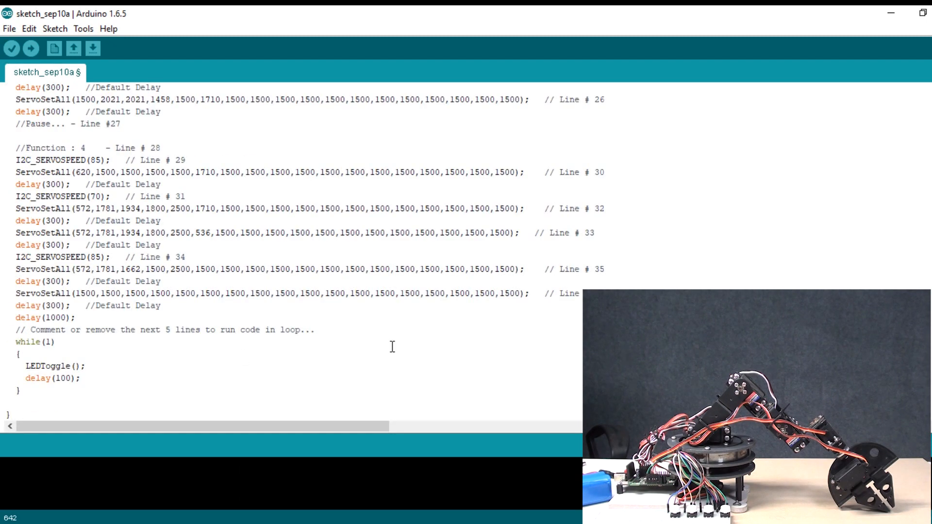
pyautogui.scroll(3)
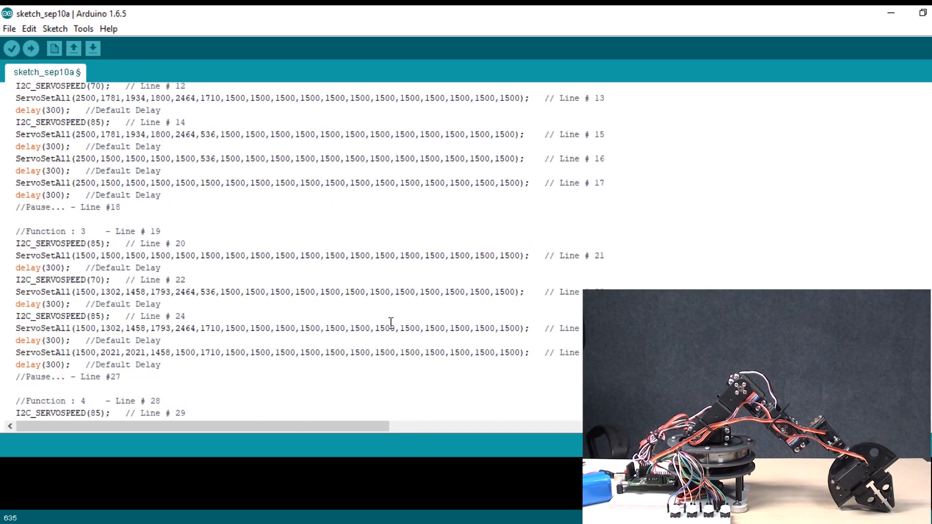
pyautogui.scroll(3)
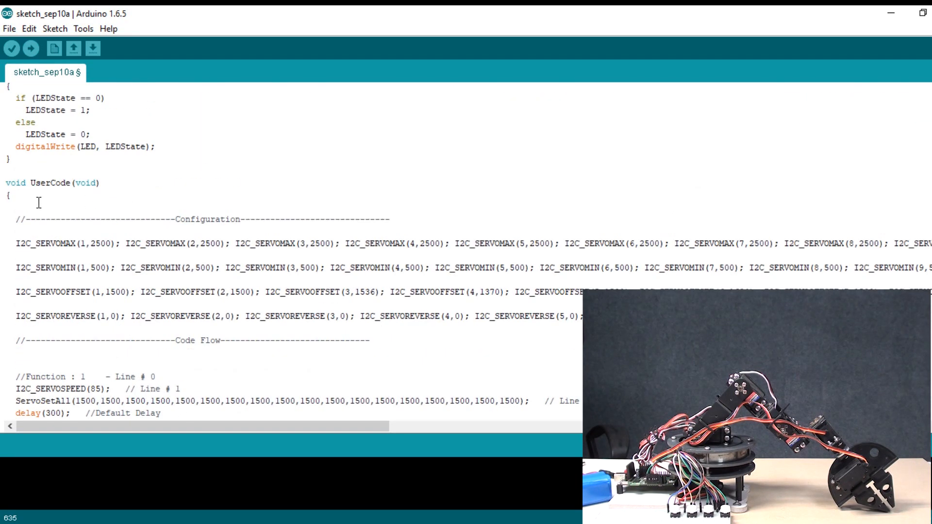
pyautogui.scroll(-3)
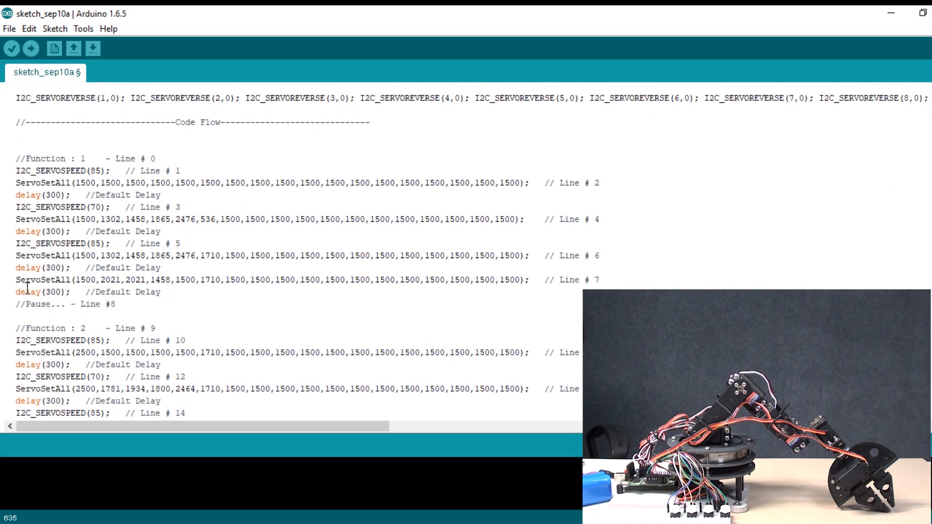
pyautogui.scroll(-3)
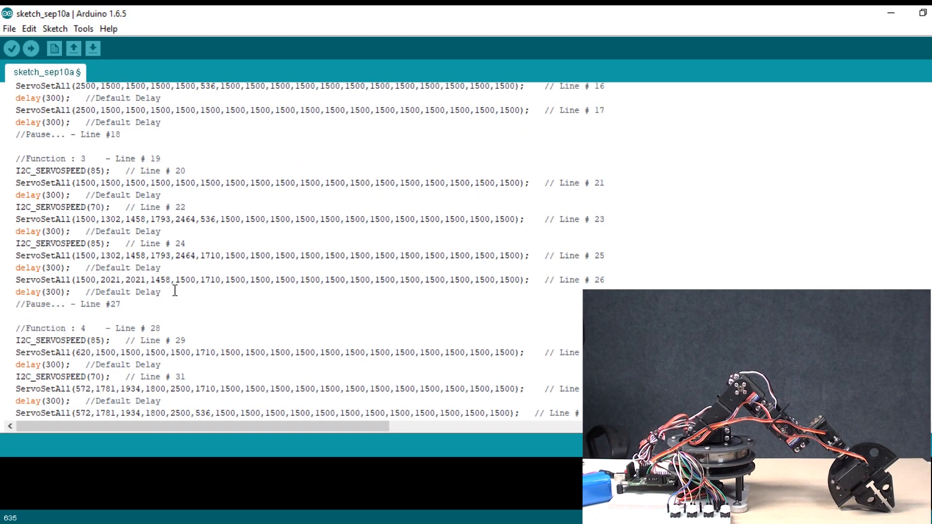
pyautogui.scroll(-3)
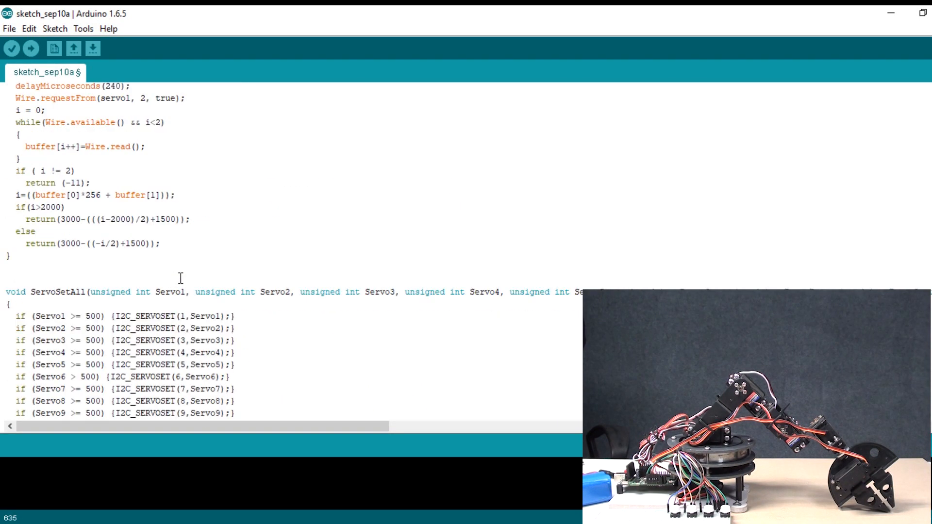
pyautogui.scroll(3)
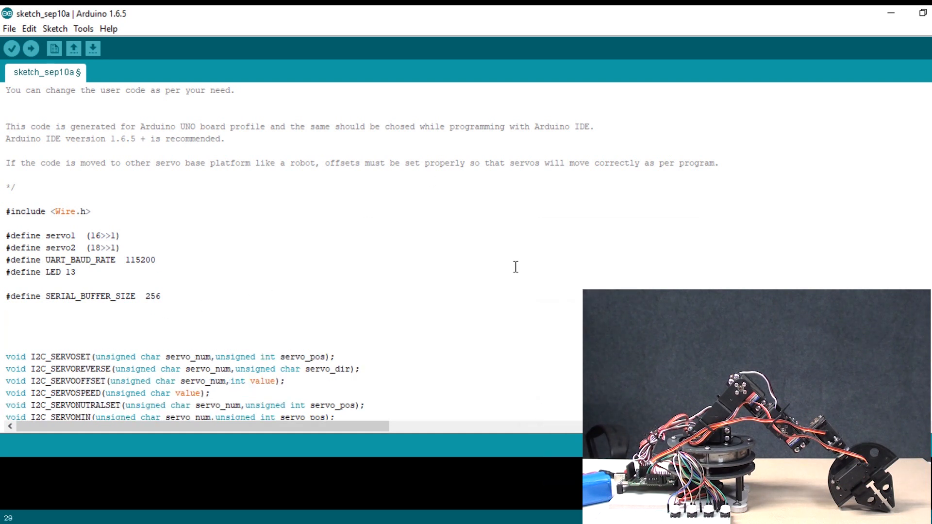
# Add #define lines for button1–button4 on pins 4, 5, 6 and 7.
pyautogui.write('#def')
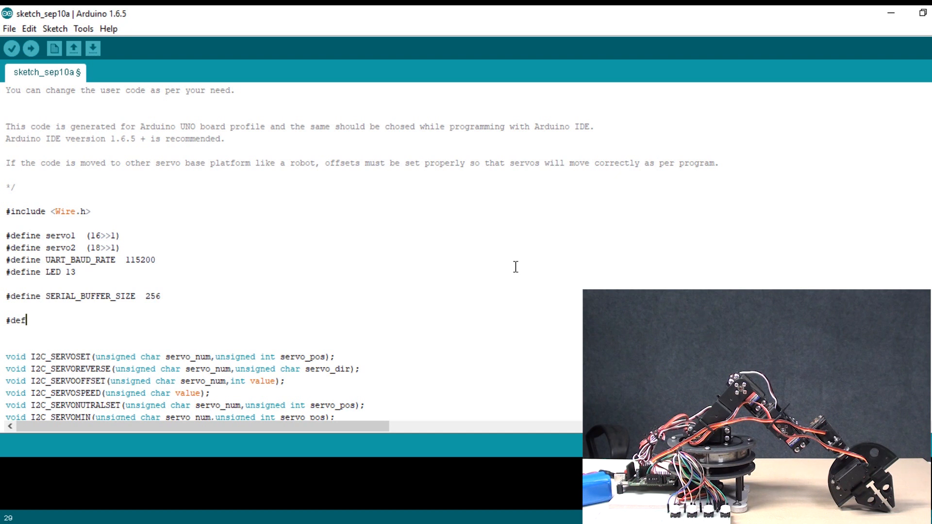
pyautogui.write('ine button')
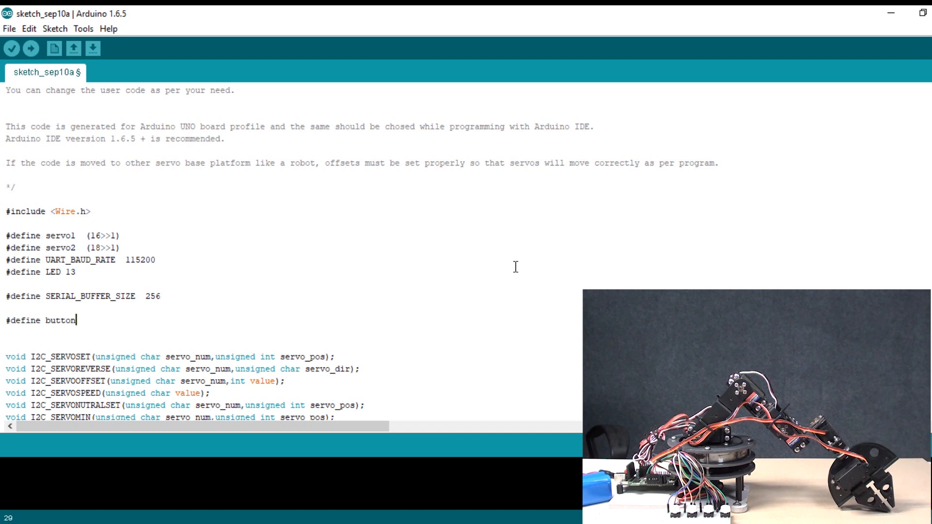
pyautogui.write('1')
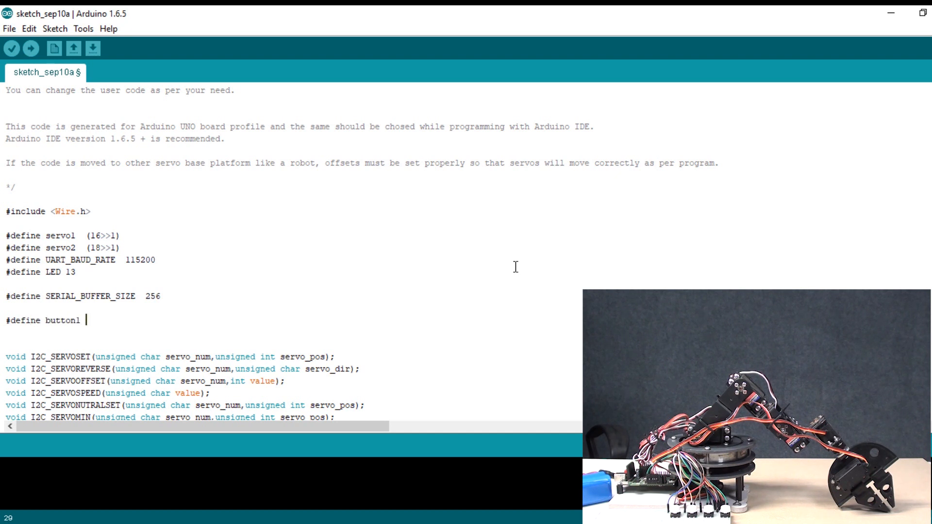
pyautogui.write('4')
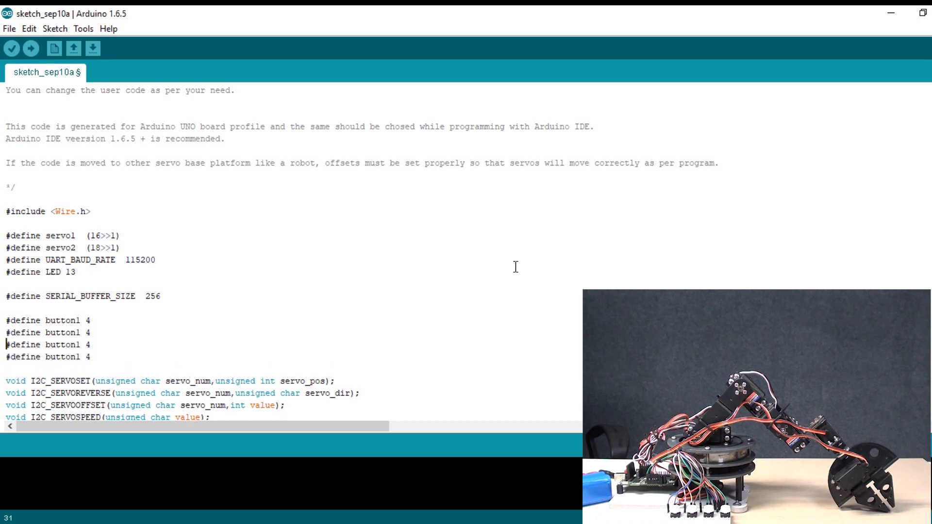
pyautogui.click(77, 332)
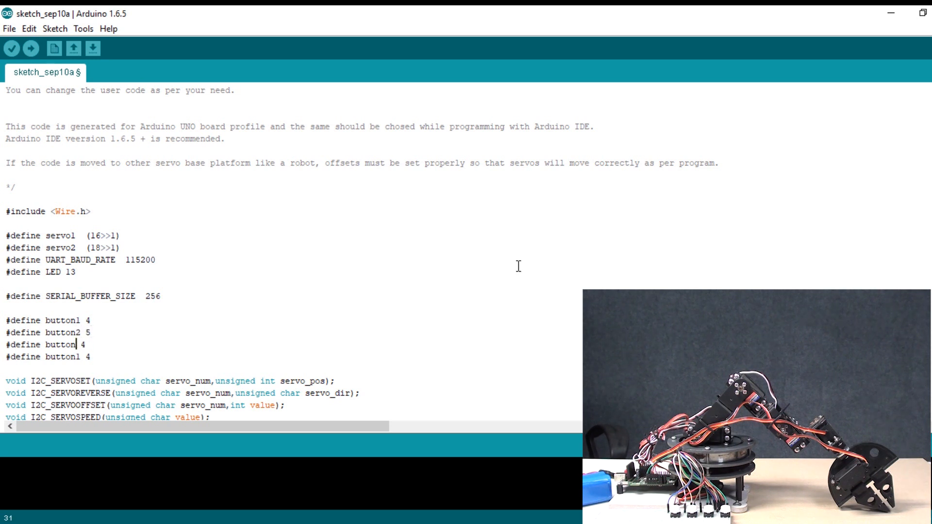
pyautogui.write('3 6')
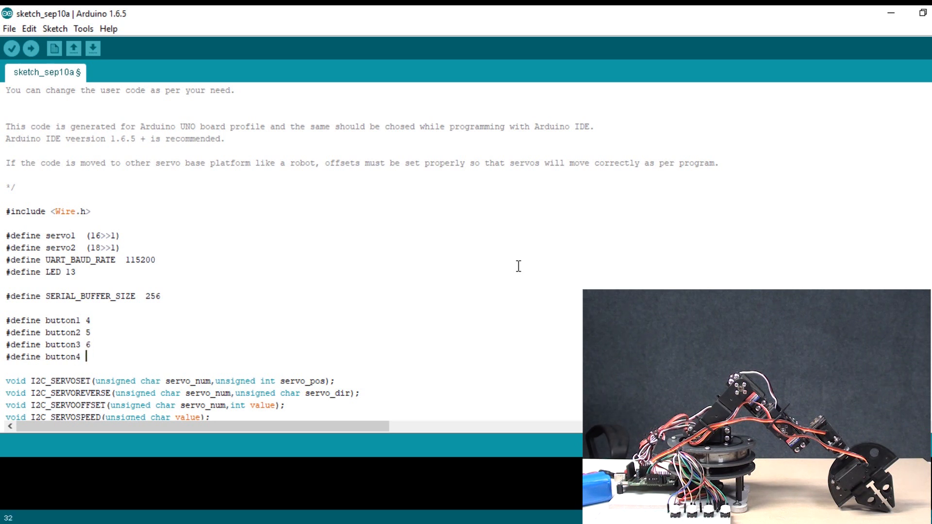
pyautogui.write('7')
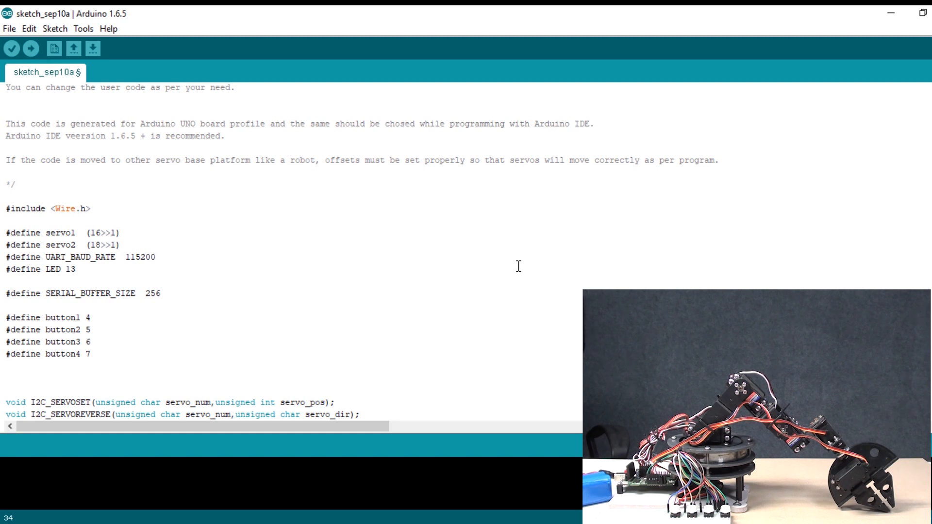
pyautogui.write('int status')
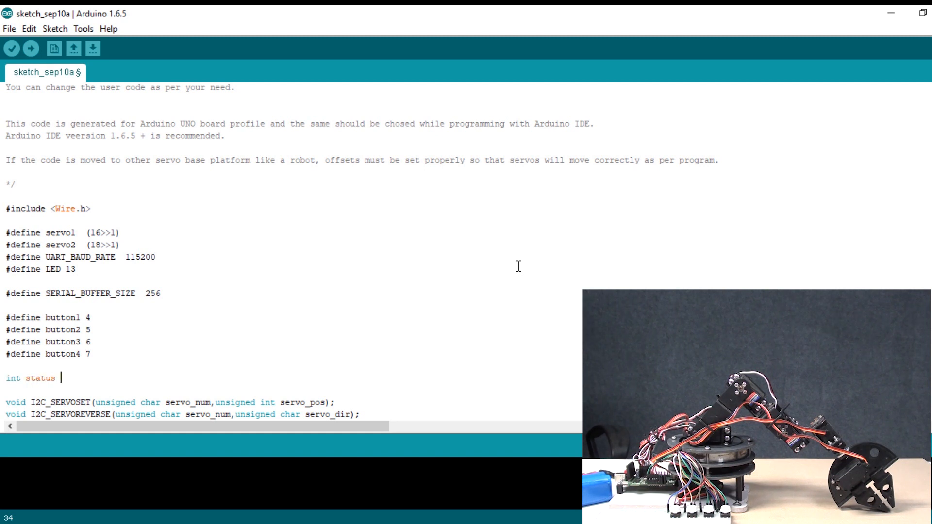
pyautogui.write('1 =')
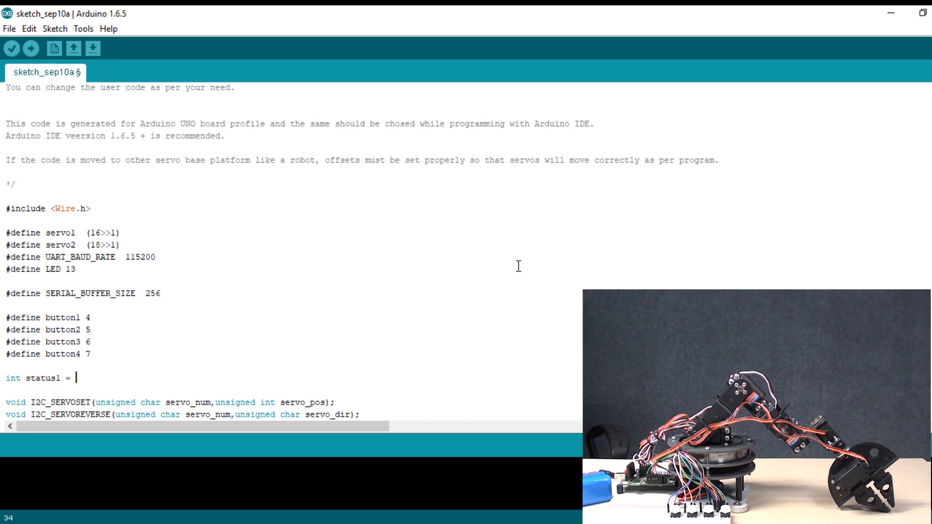
pyautogui.write('0;')
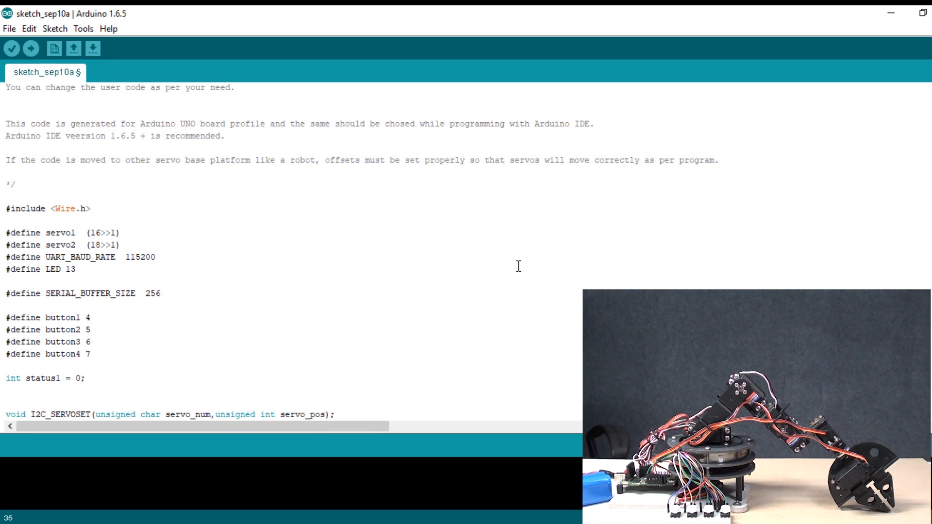
pyautogui.write('int')
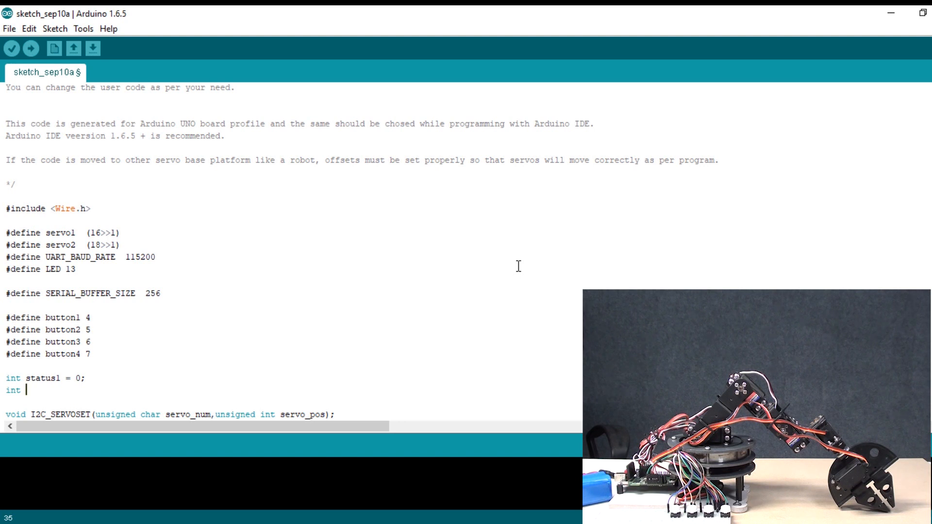
pyautogui.write('st')
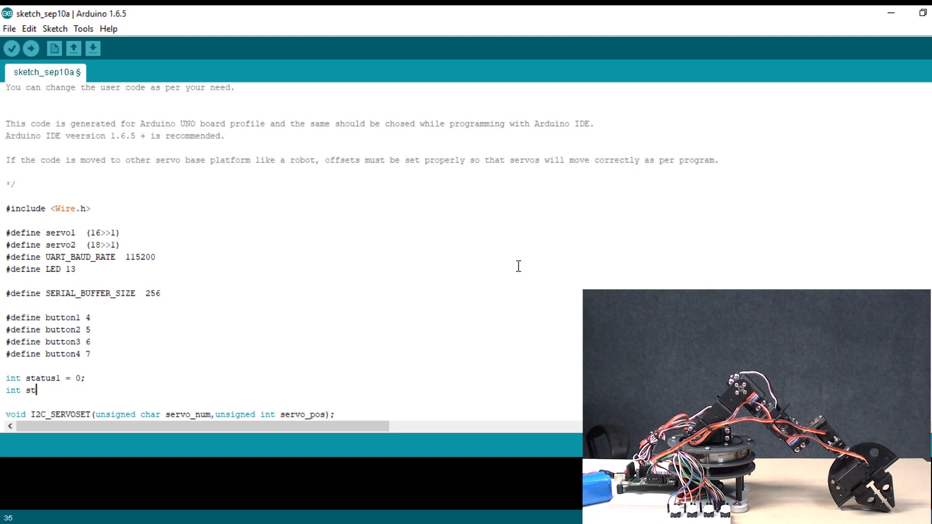
pyautogui.write('atus2 = 0;')
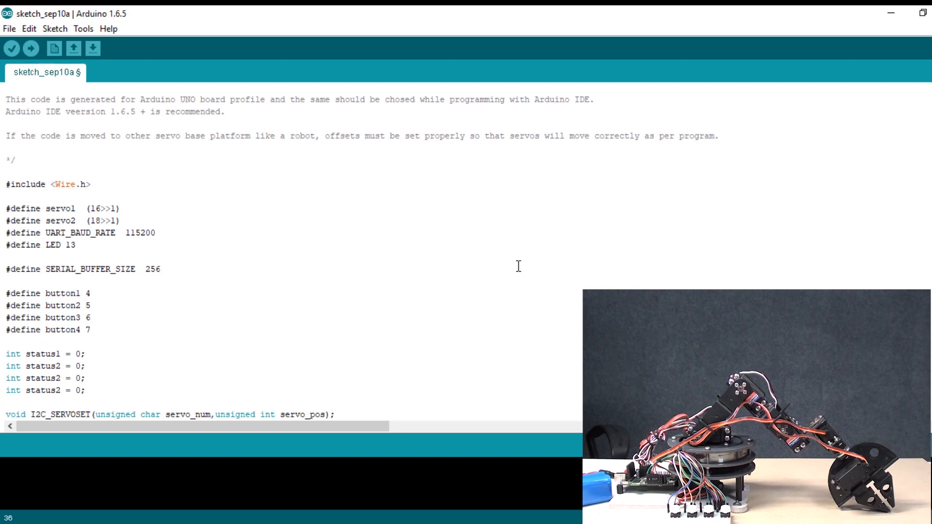
pyautogui.scroll(-3)
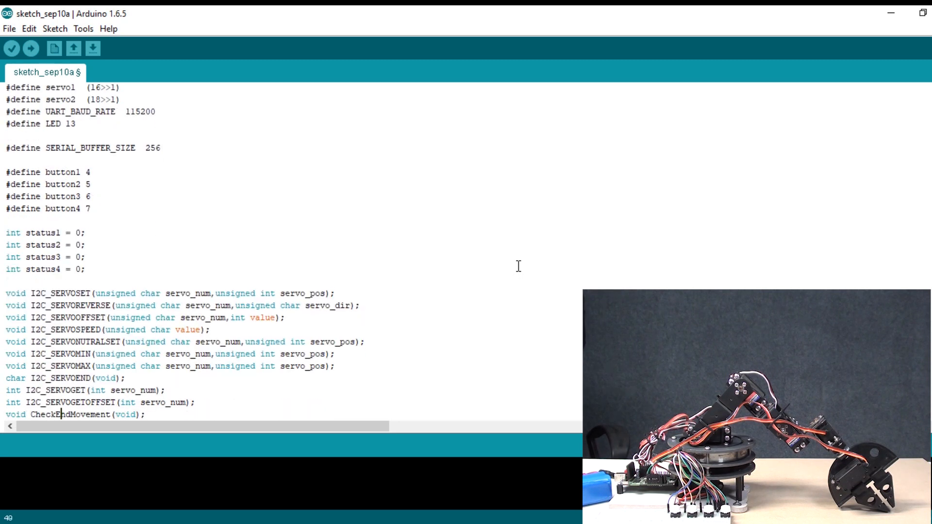
pyautogui.scroll(-3)
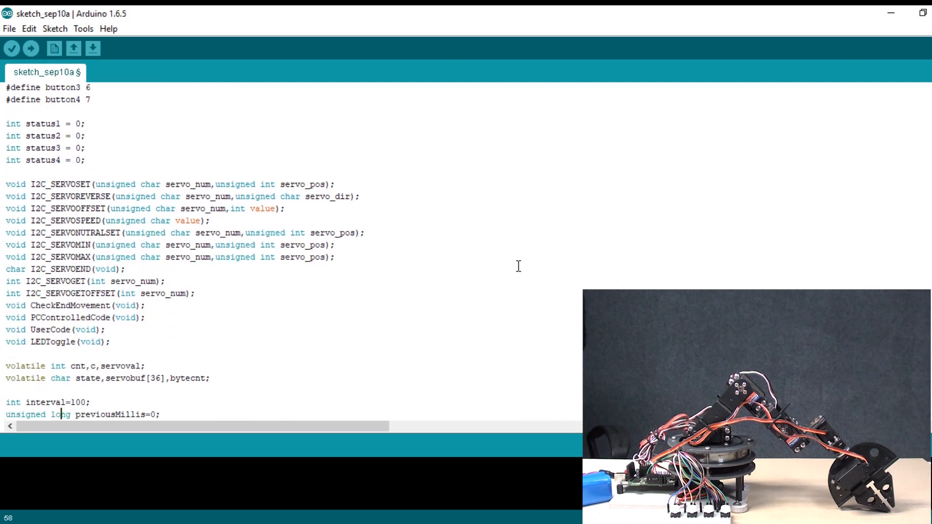
pyautogui.scroll(-3)
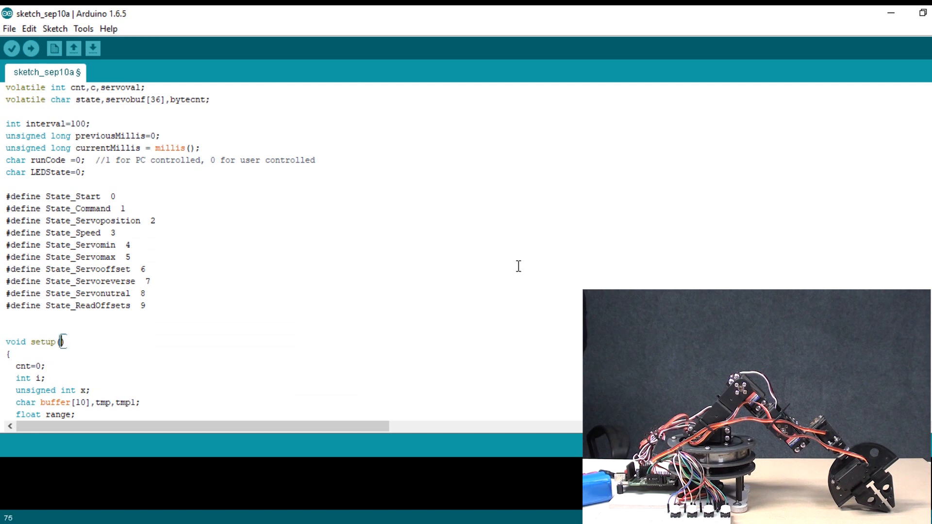
# Add pinMode(button1, INPUT) and a button2 line at the top of setup().
pyautogui.press('enter')
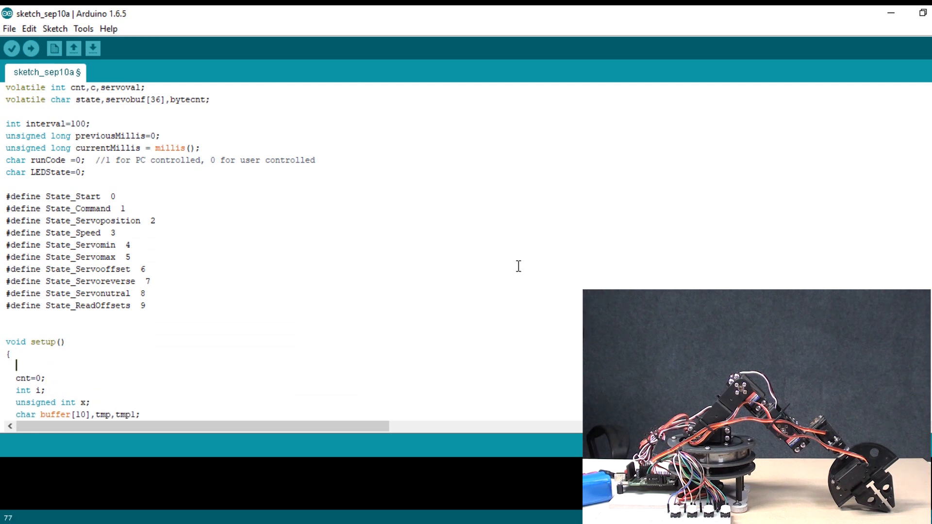
pyautogui.write('pinMoe')
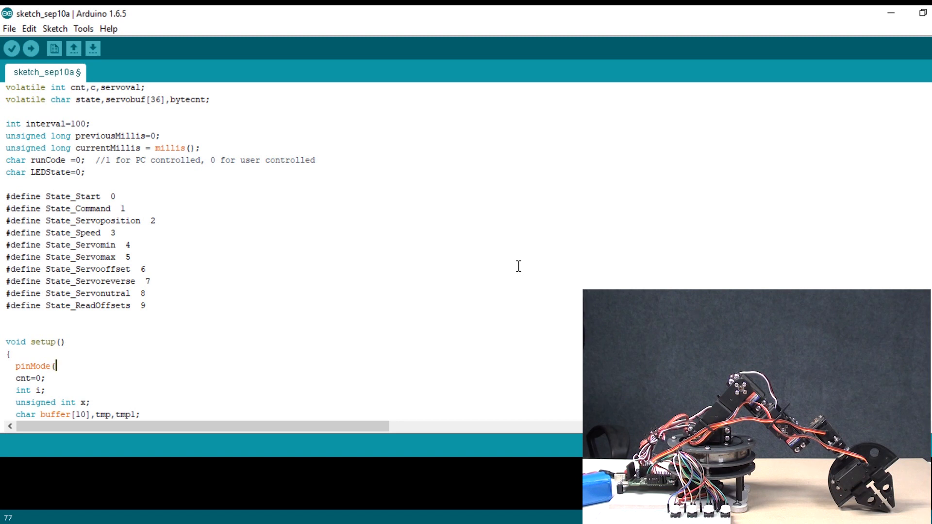
pyautogui.write('bu')
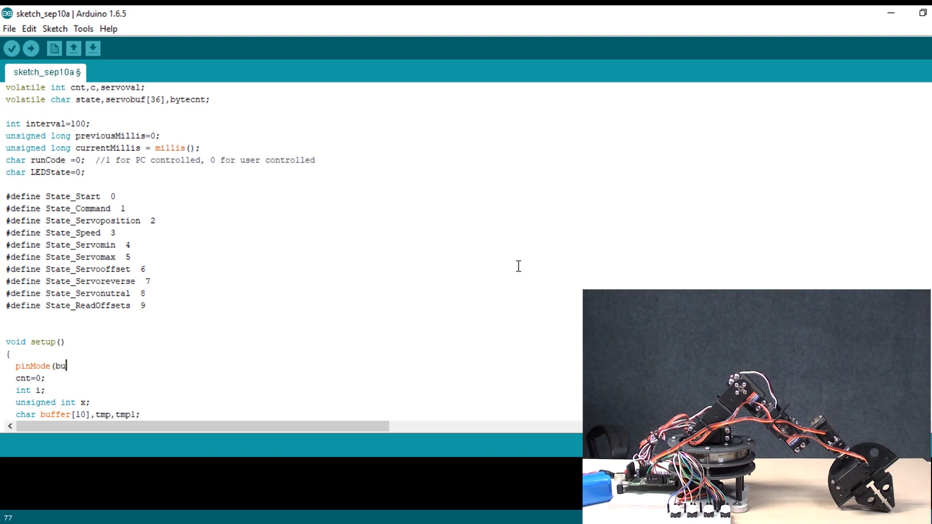
pyautogui.write('ton1')
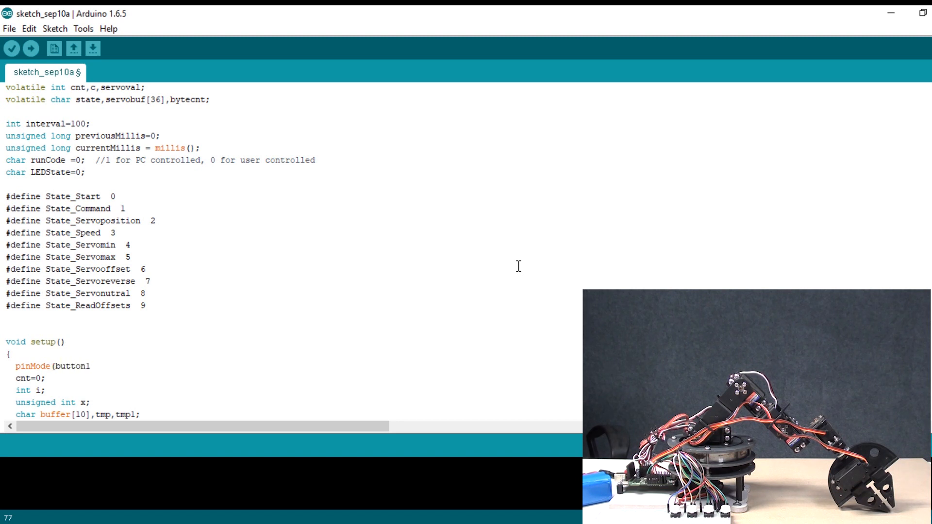
pyautogui.write(', INPUT);')
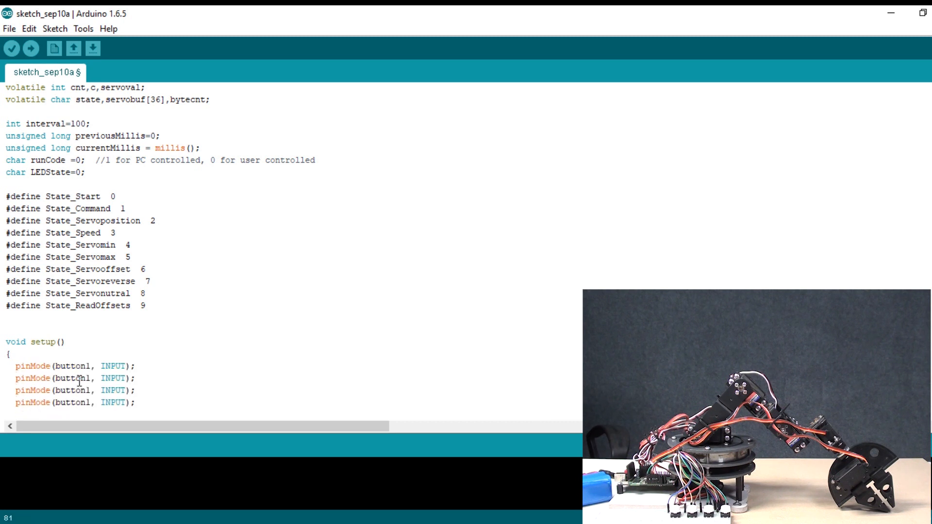
pyautogui.write('2')
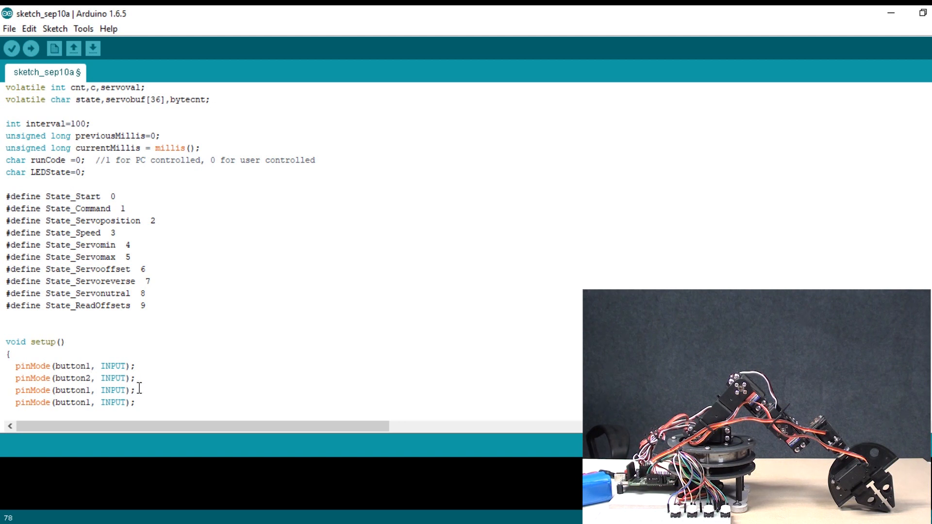
pyautogui.write('2')
pyautogui.write('4')
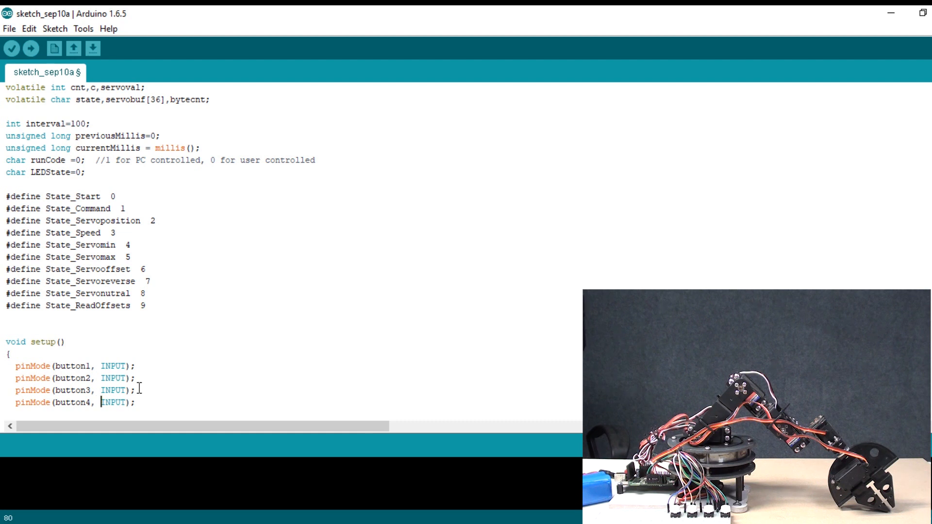
# Finish the button3 and button4 pinMode lines, then scroll through the rest of the sketch.
pyautogui.scroll(-3)
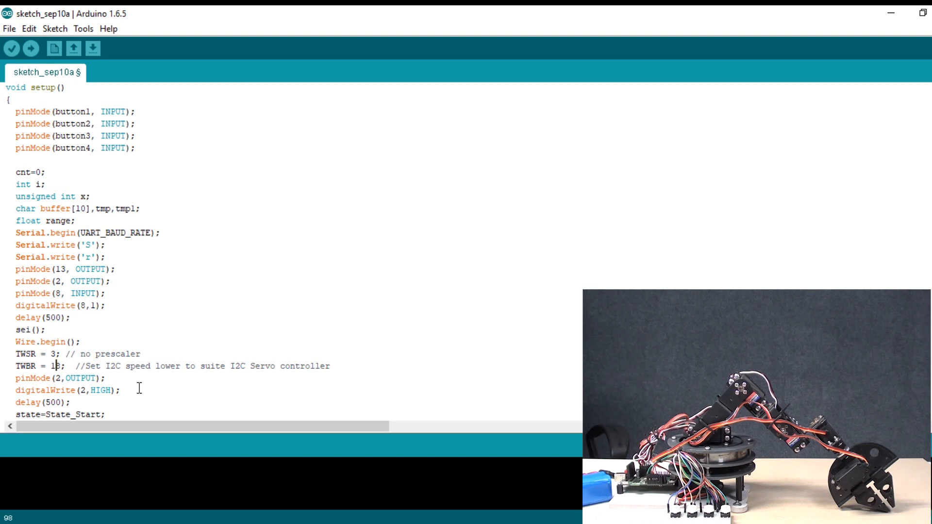
pyautogui.write('3')
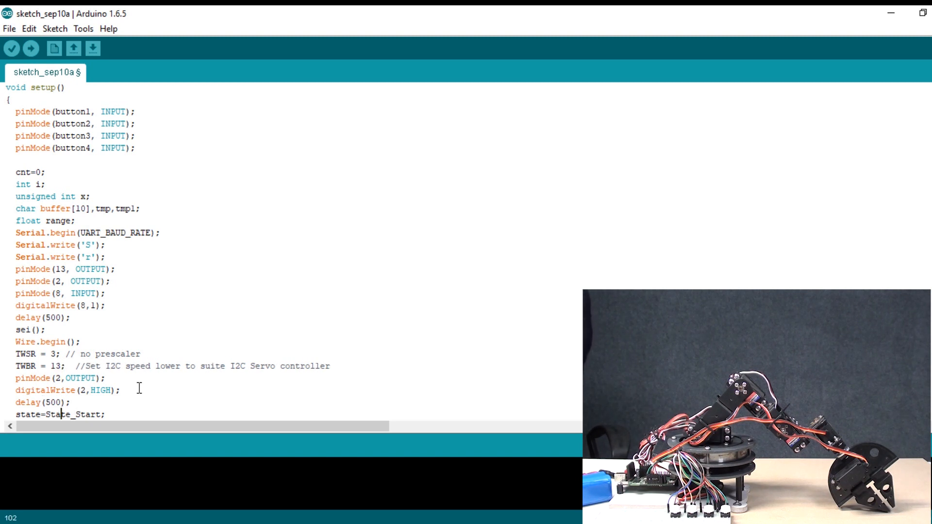
pyautogui.scroll(-3)
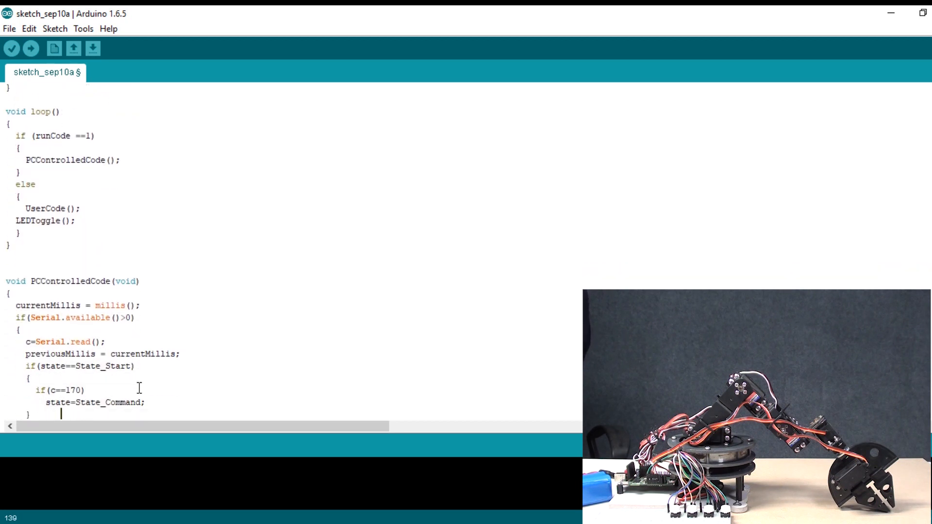
pyautogui.scroll(-3)
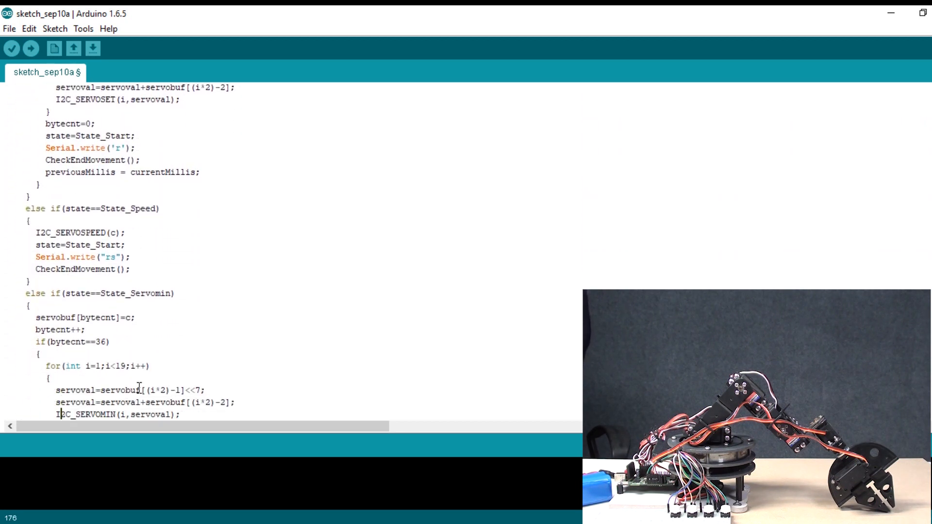
pyautogui.scroll(-3)
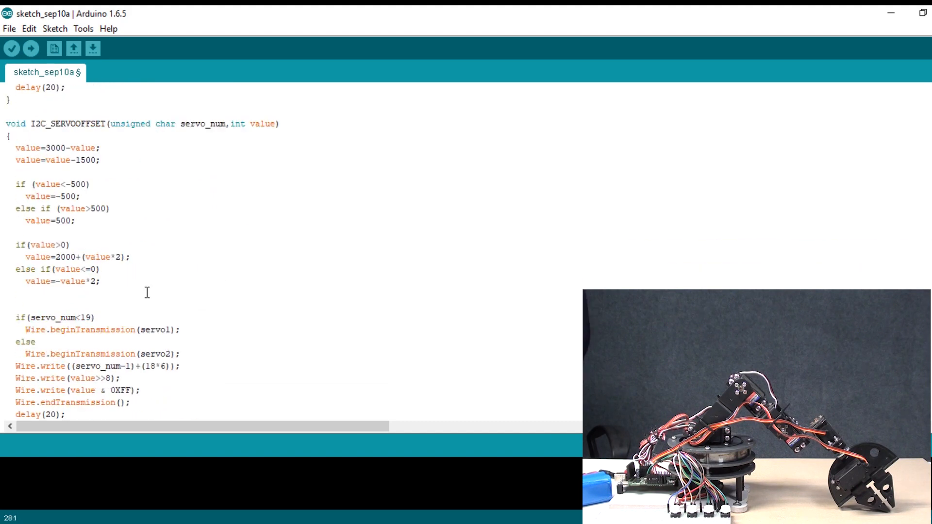
pyautogui.scroll(3)
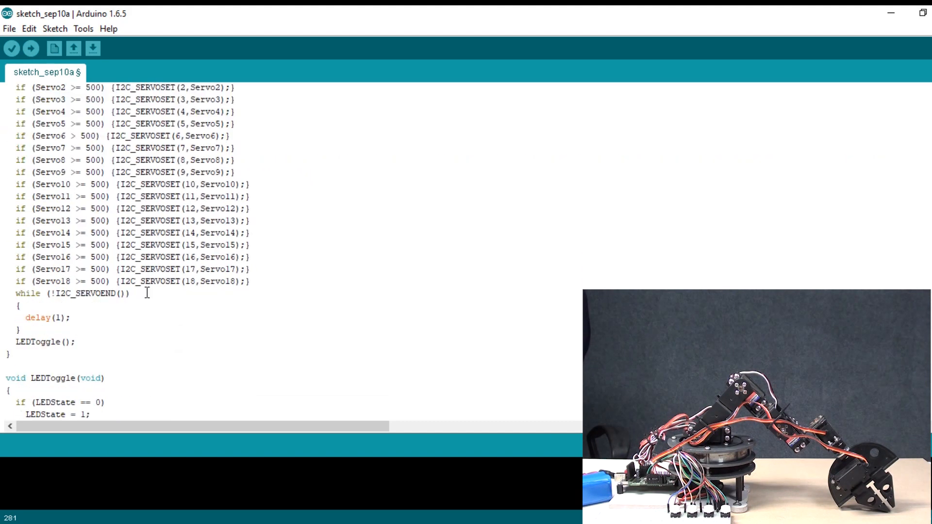
pyautogui.scroll(-3)
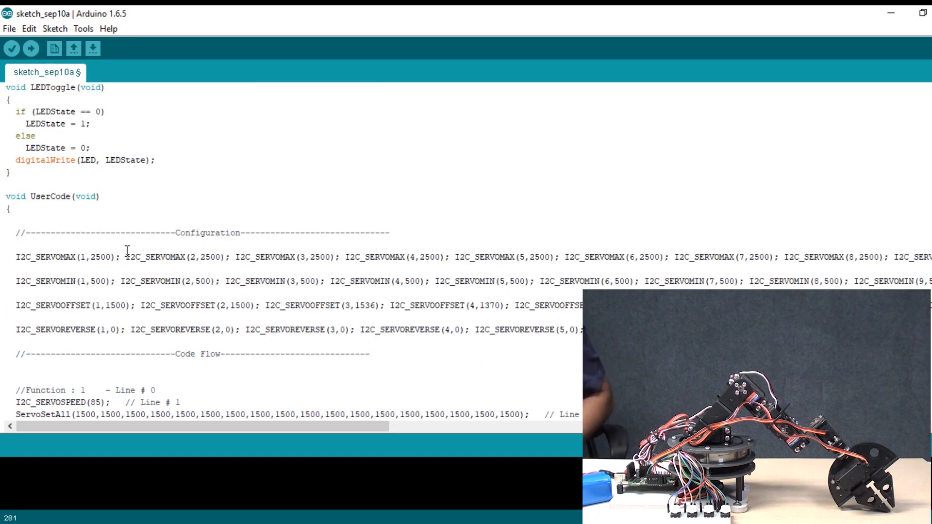
pyautogui.scroll(-3)
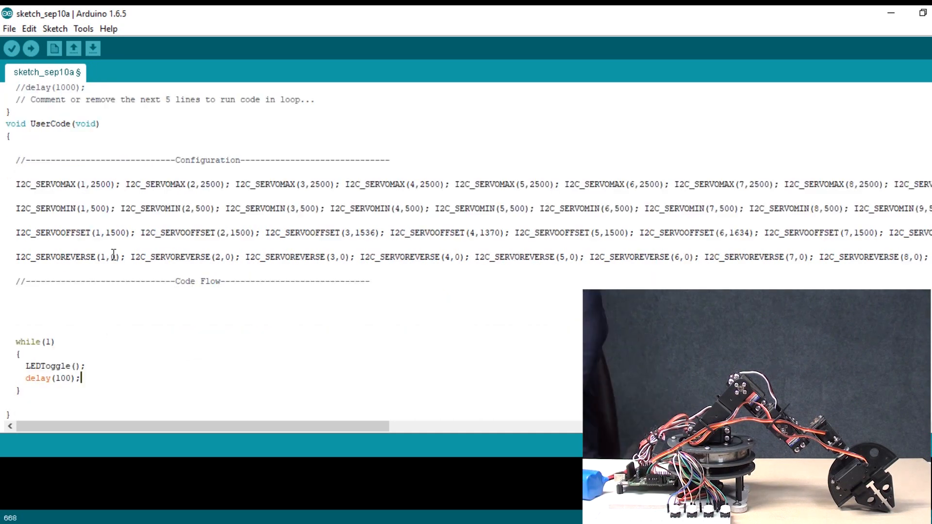
pyautogui.click(90, 159)
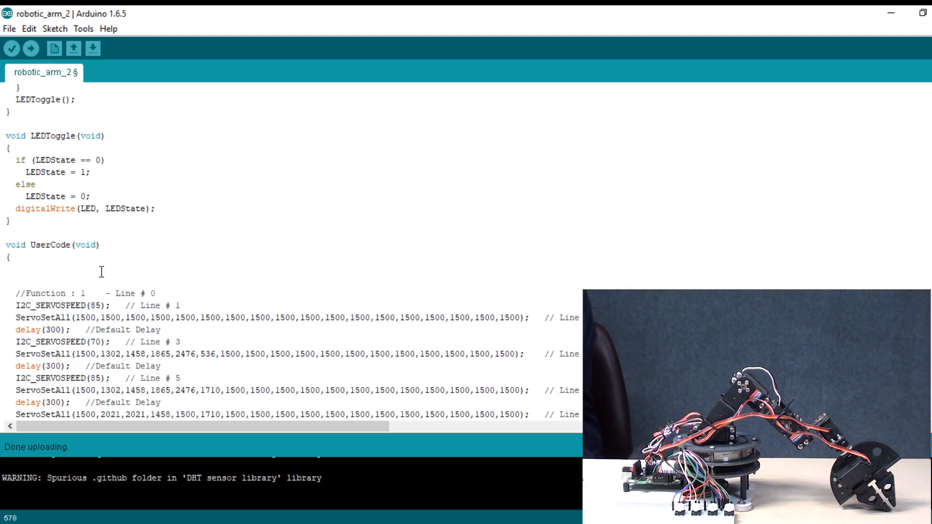
# Wrap the Function 1 servo block in a void move1(void) function with braces.
pyautogui.write('void')
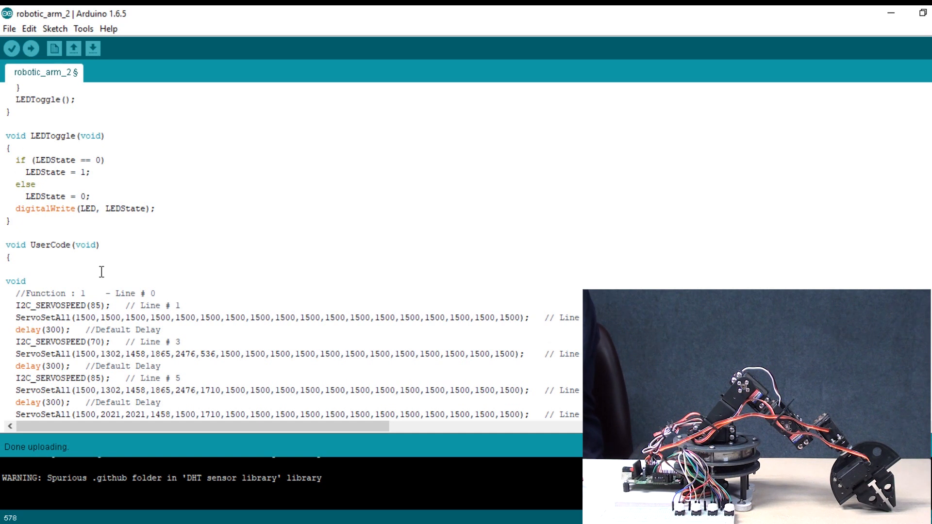
pyautogui.write('move1')
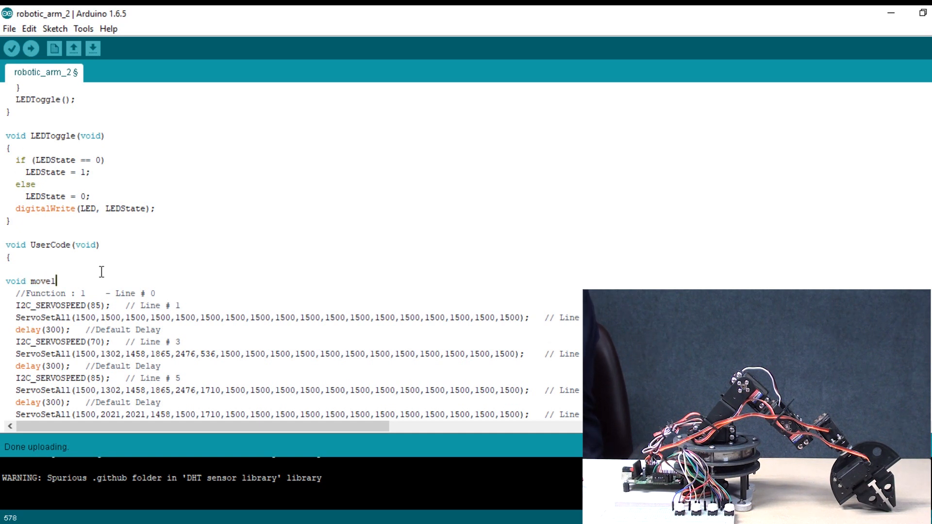
pyautogui.write('()')
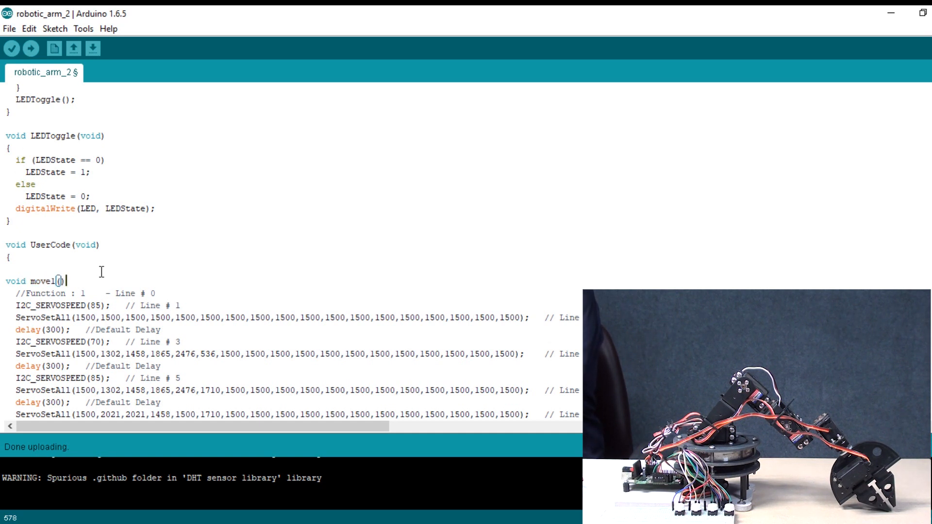
pyautogui.write('void')
pyautogui.write('{')
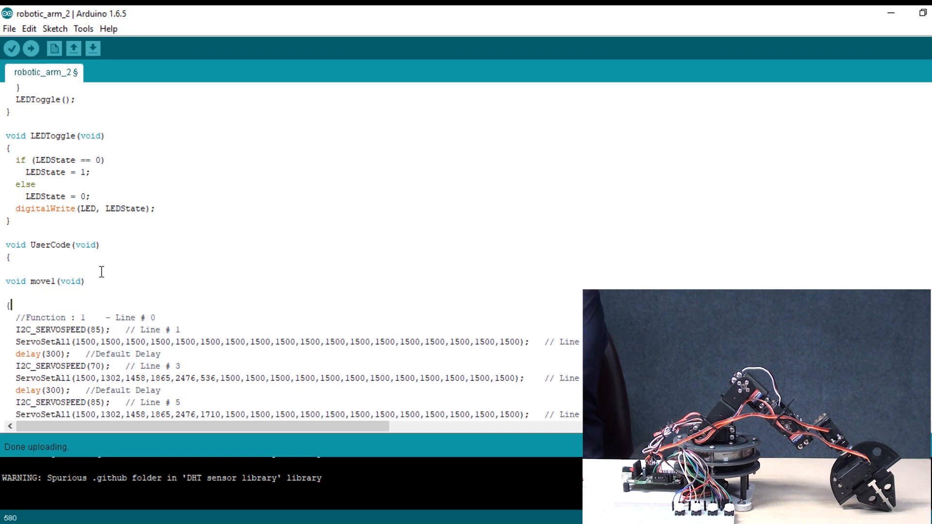
pyautogui.scroll(-3)
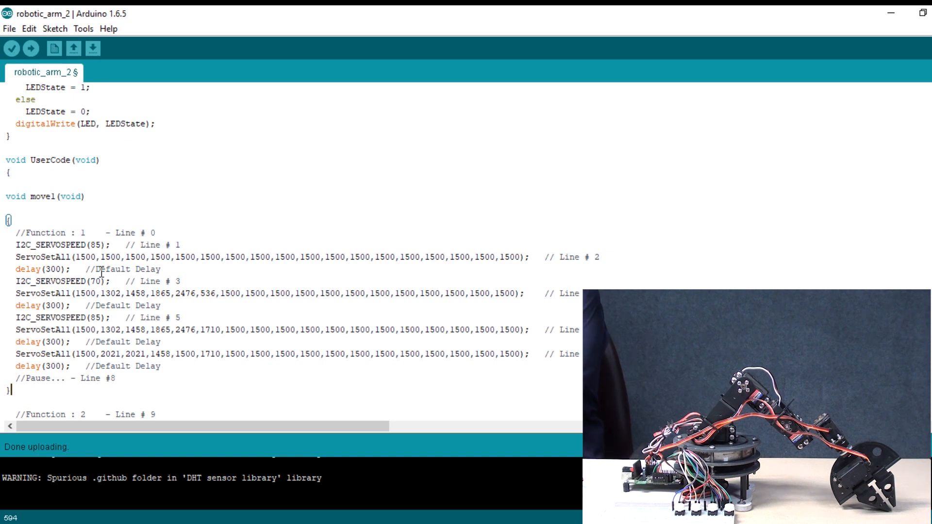
pyautogui.scroll(-3)
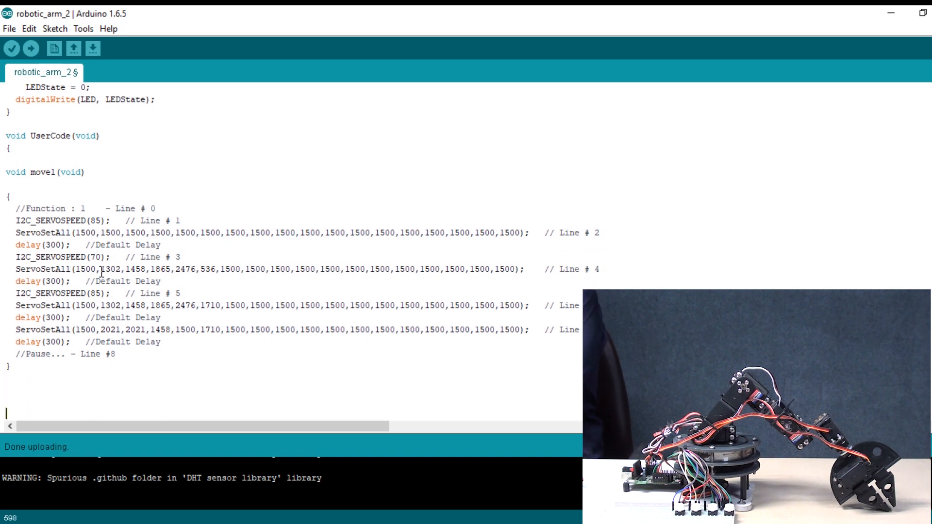
pyautogui.write('void')
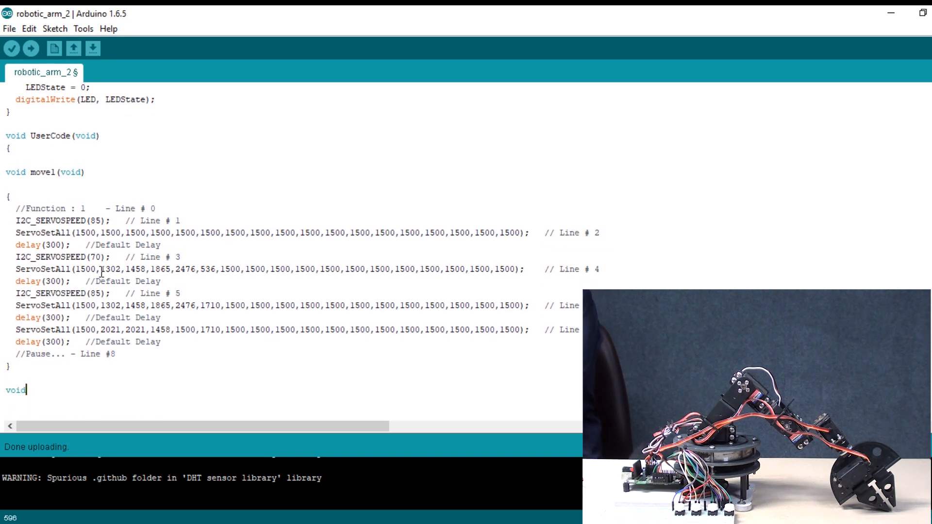
# Finish the move2(void) function and start a move3(void) header before the Function 3 block.
pyautogui.write('move2 (')
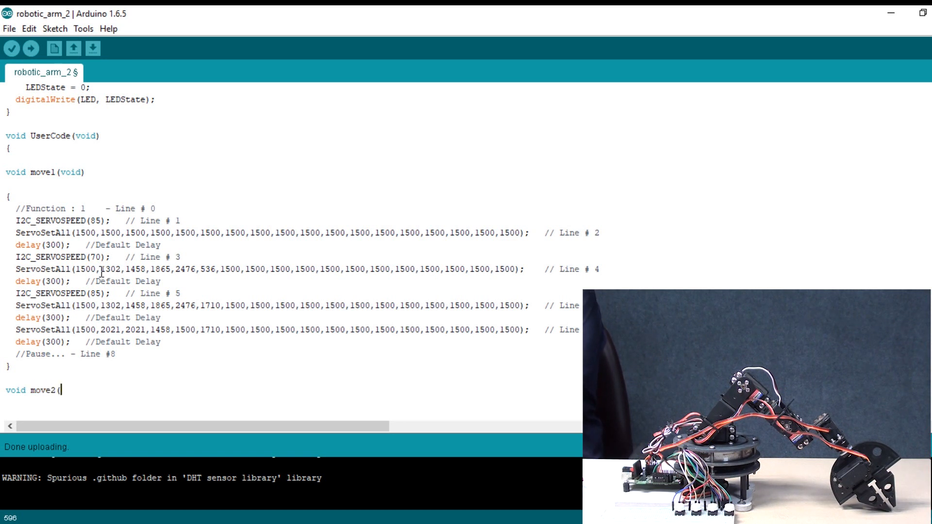
pyautogui.write('void')
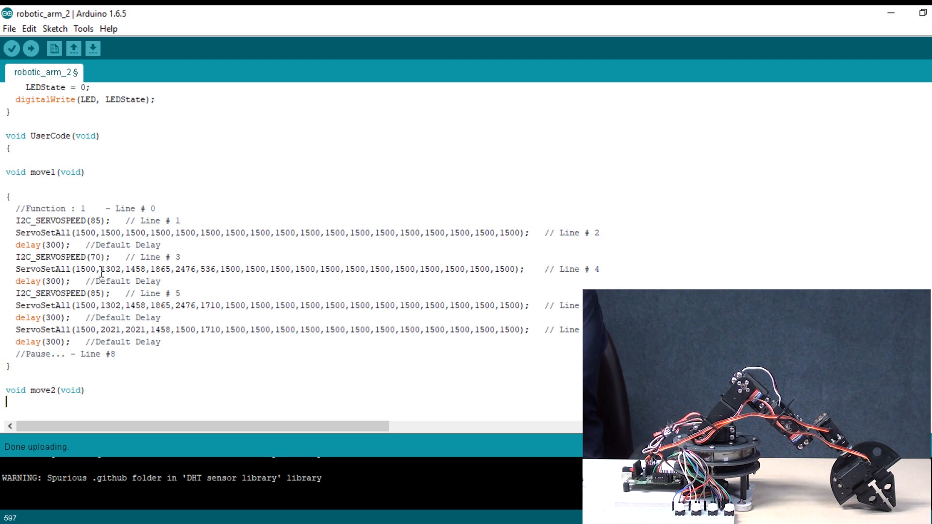
pyautogui.scroll(-3)
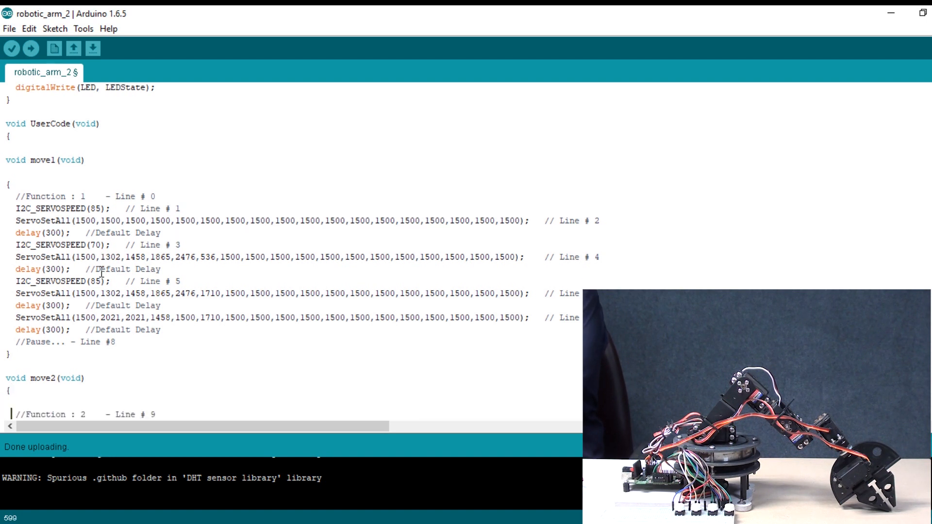
pyautogui.scroll(-3)
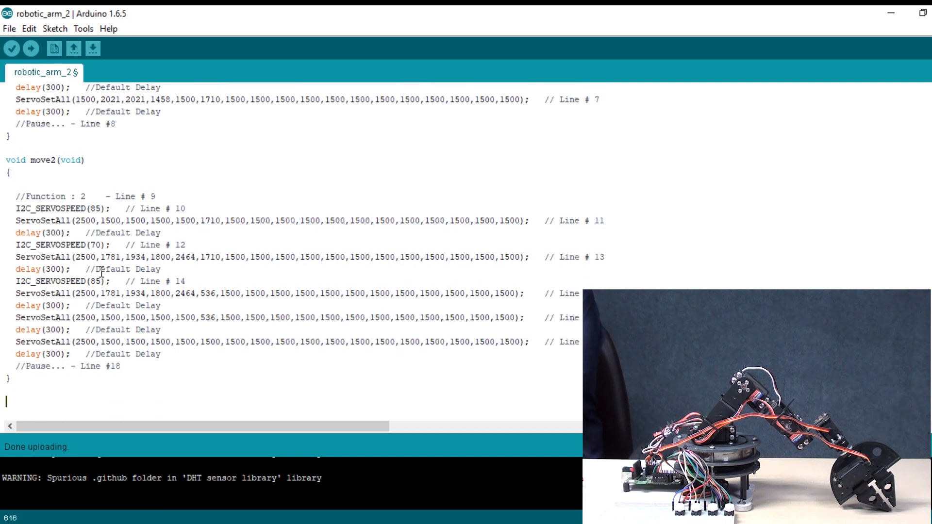
pyautogui.write('void')
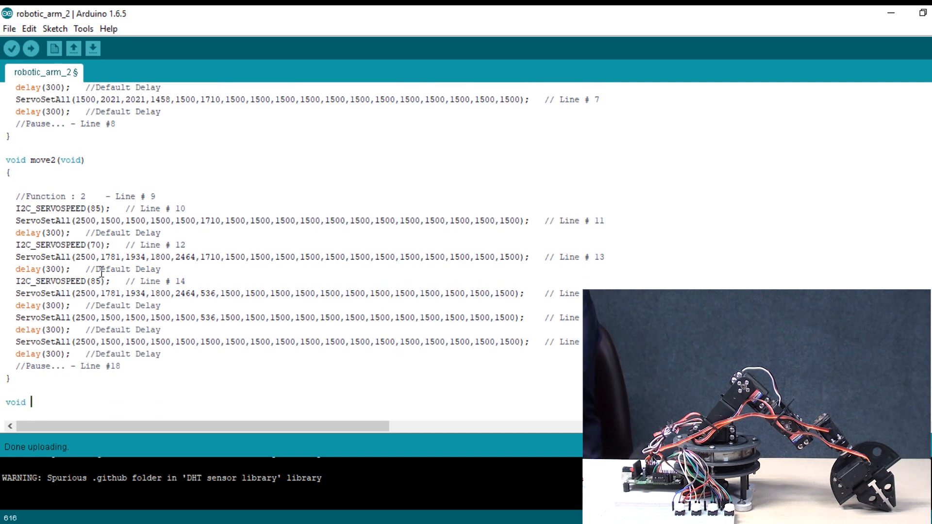
pyautogui.write('move3(')
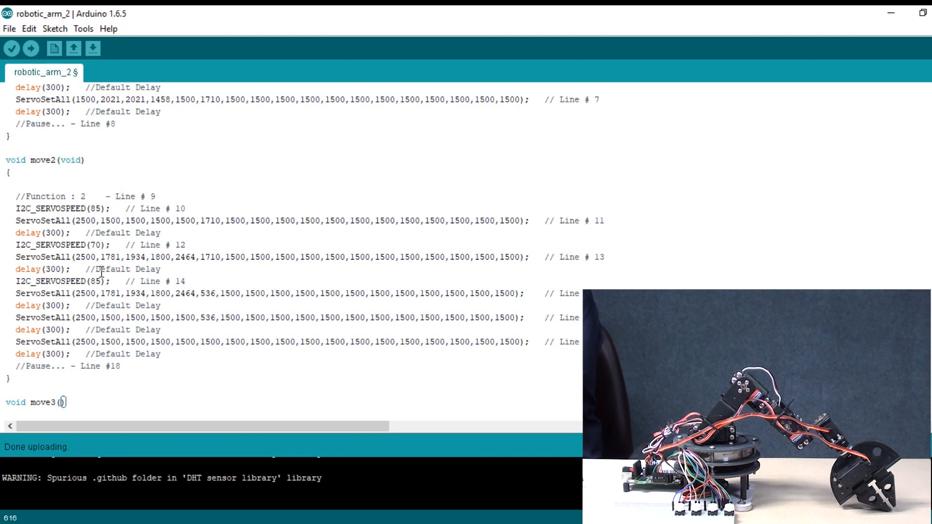
pyautogui.write('void')
pyautogui.write('{')
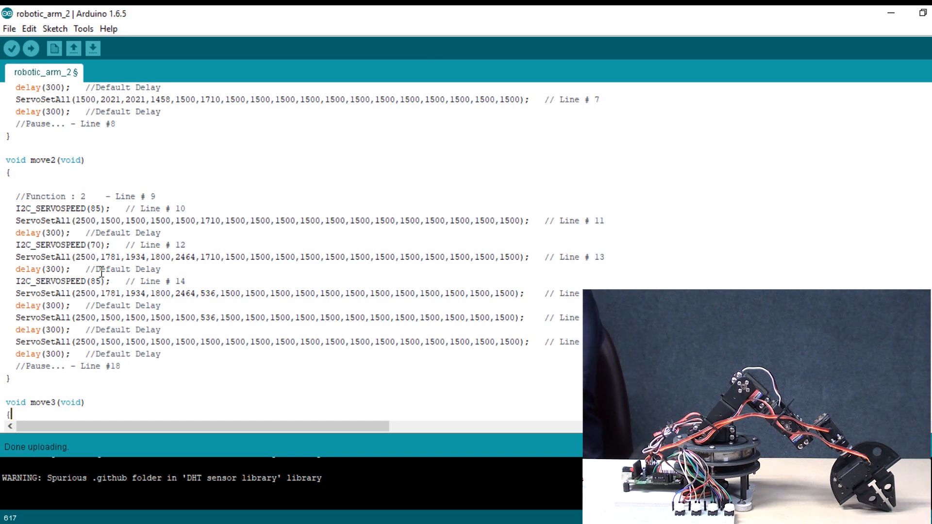
# Type a void move4(void) header before the Function 4 block and scroll through it.
pyautogui.scroll(-3)
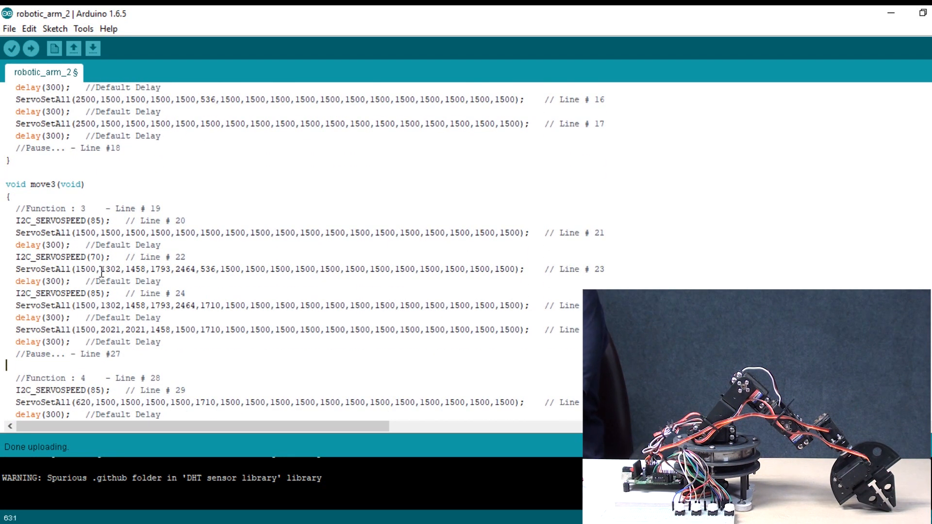
pyautogui.scroll(-3)
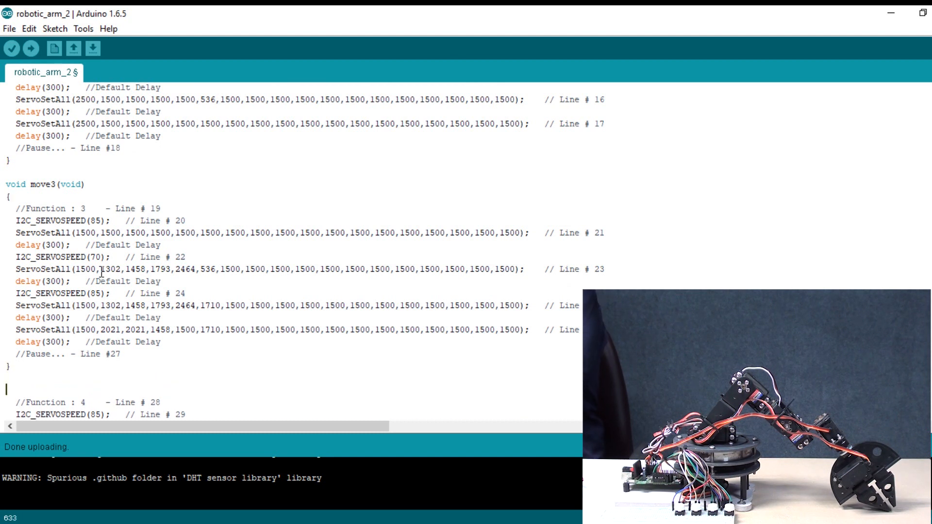
pyautogui.write('void')
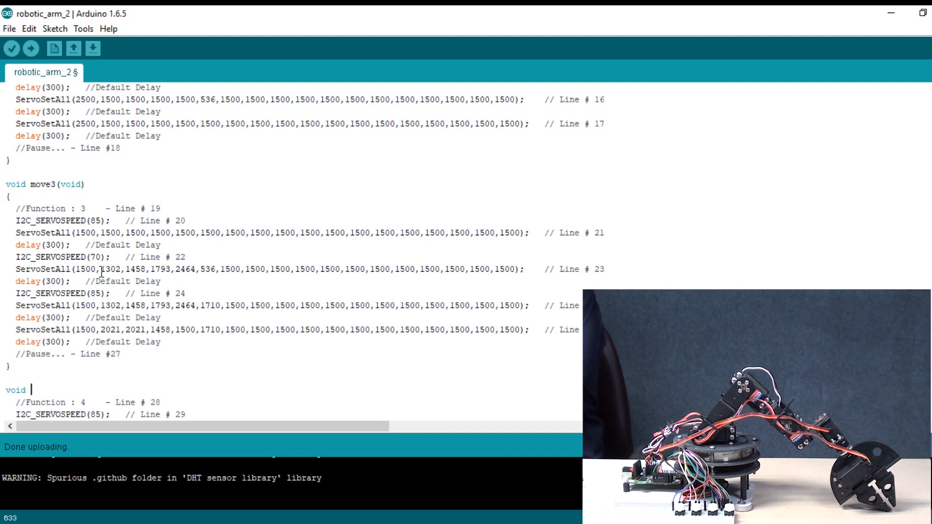
pyautogui.write('move4')
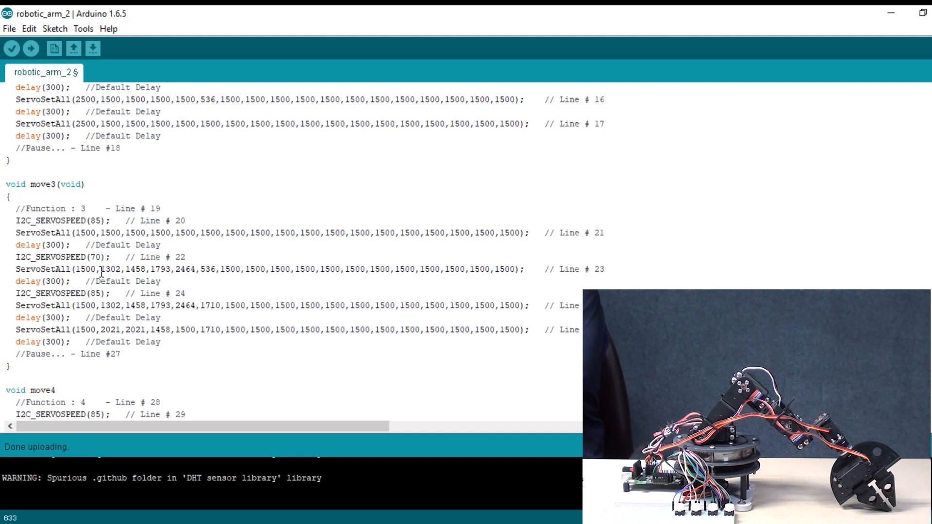
pyautogui.write('(void')
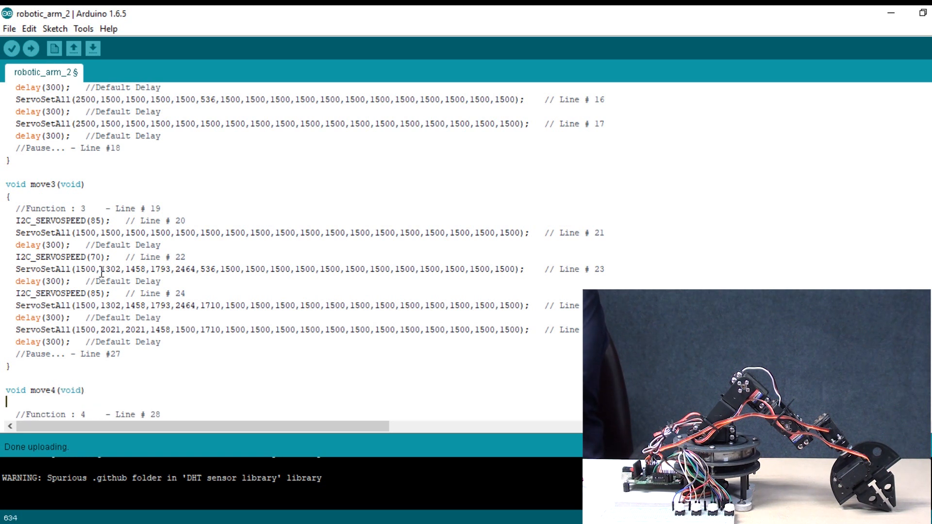
pyautogui.scroll(-3)
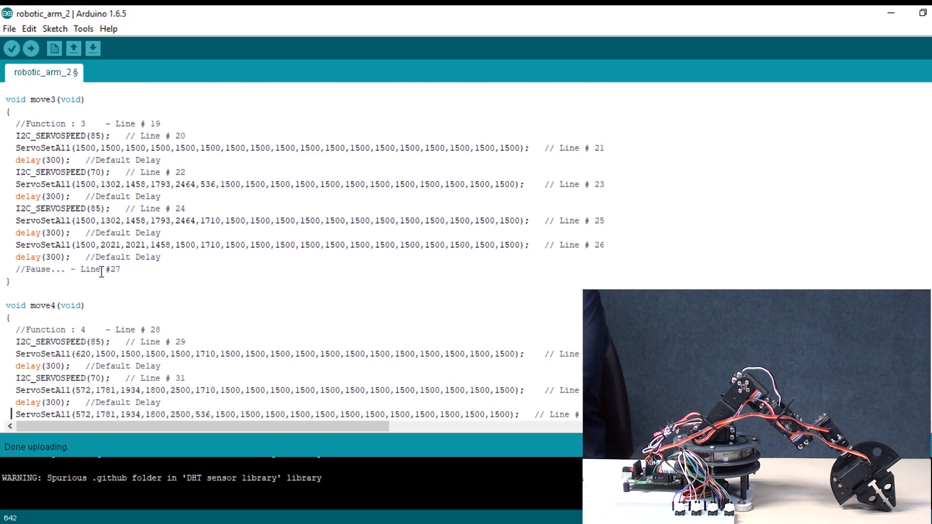
pyautogui.scroll(-3)
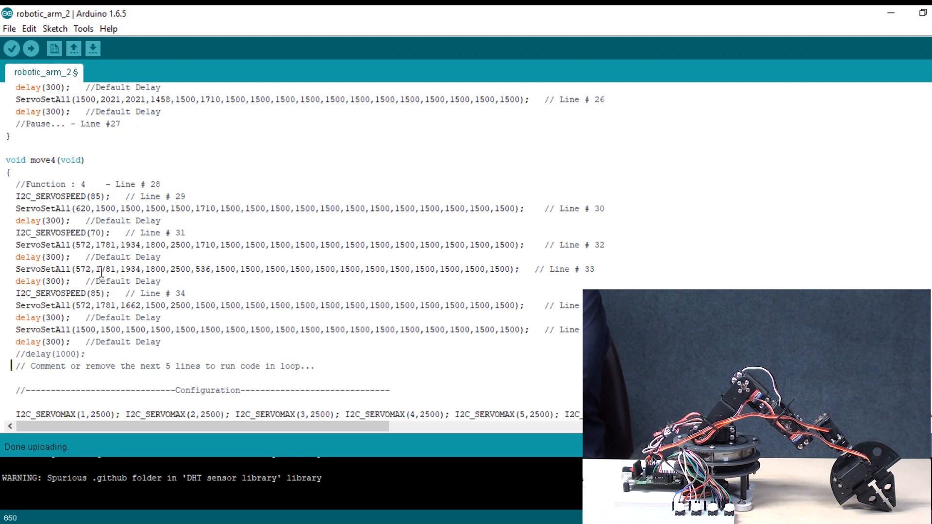
# Scroll to check that the move functions precede UserCode with its empty while(1) loop.
pyautogui.scroll(-3)
pyautogui.write('}')
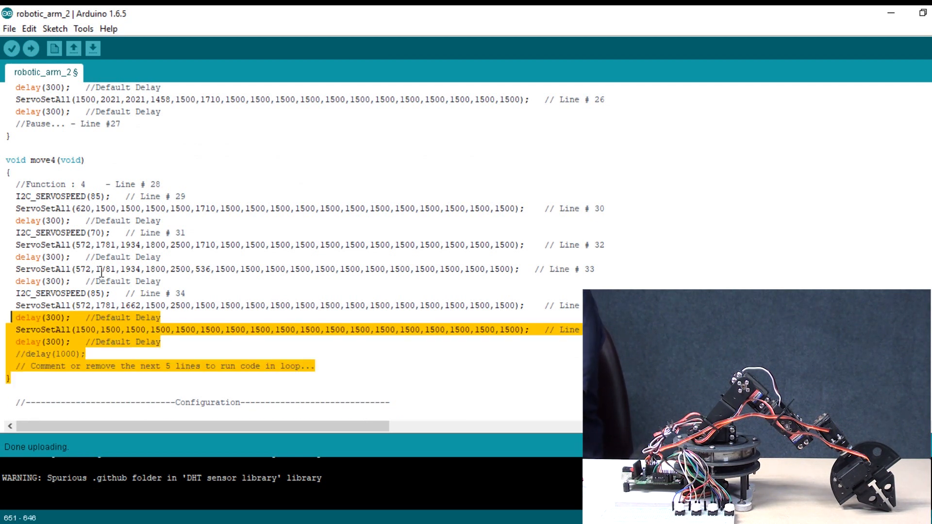
pyautogui.scroll(3)
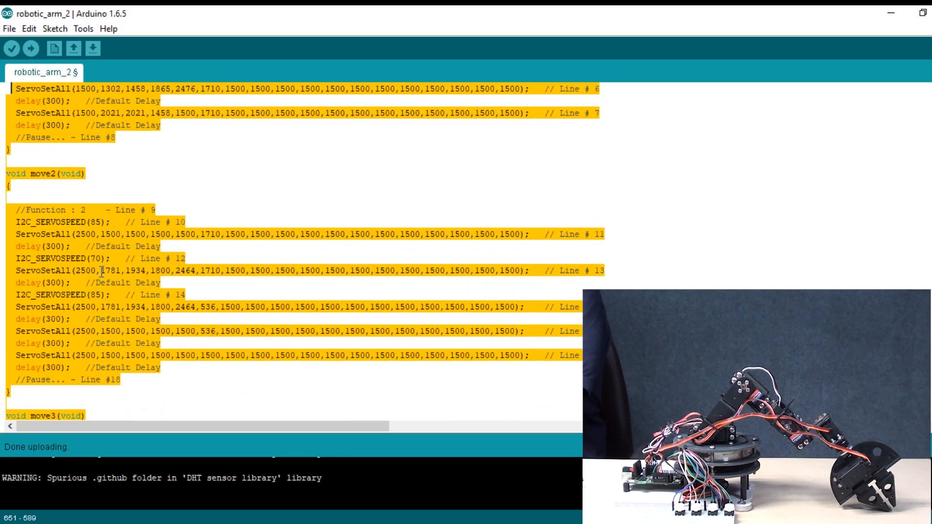
pyautogui.scroll(3)
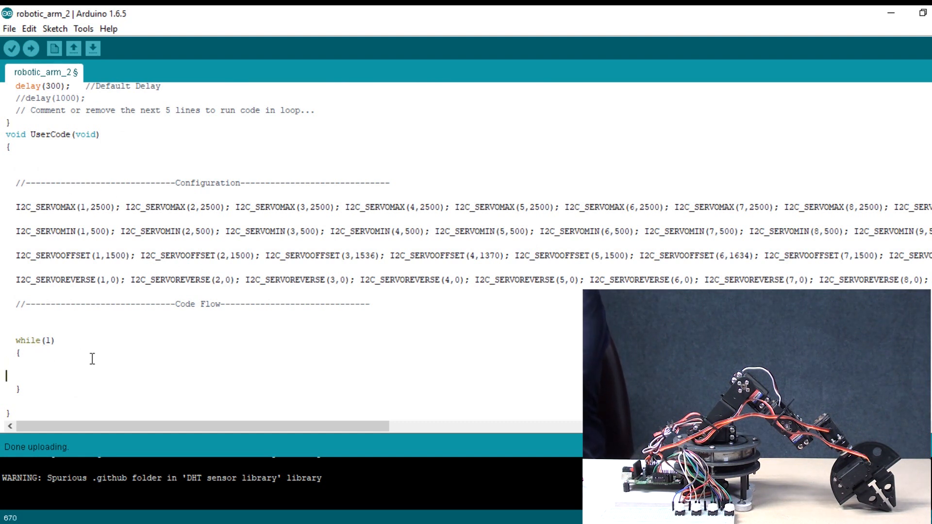
# Type status1 = digitalRead(button1); inside the while(1) loop.
pyautogui.press('Backspace')
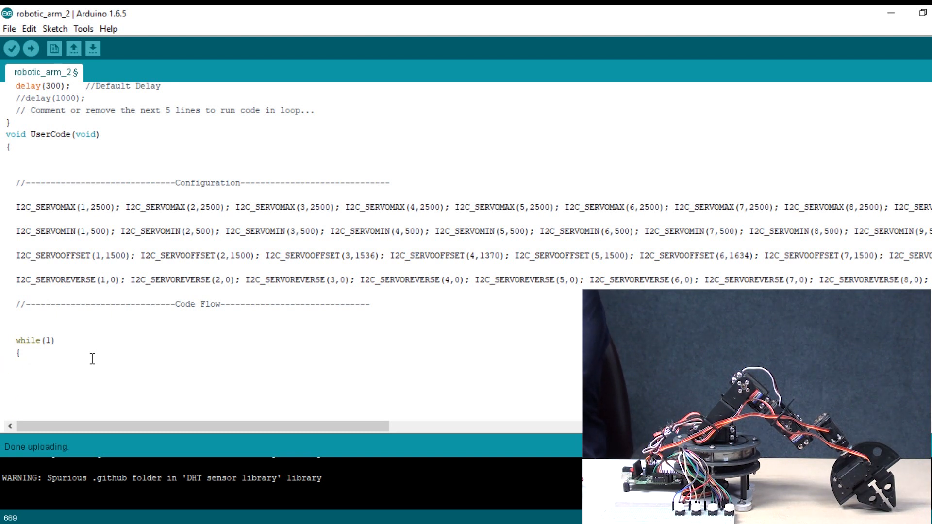
pyautogui.write('sta')
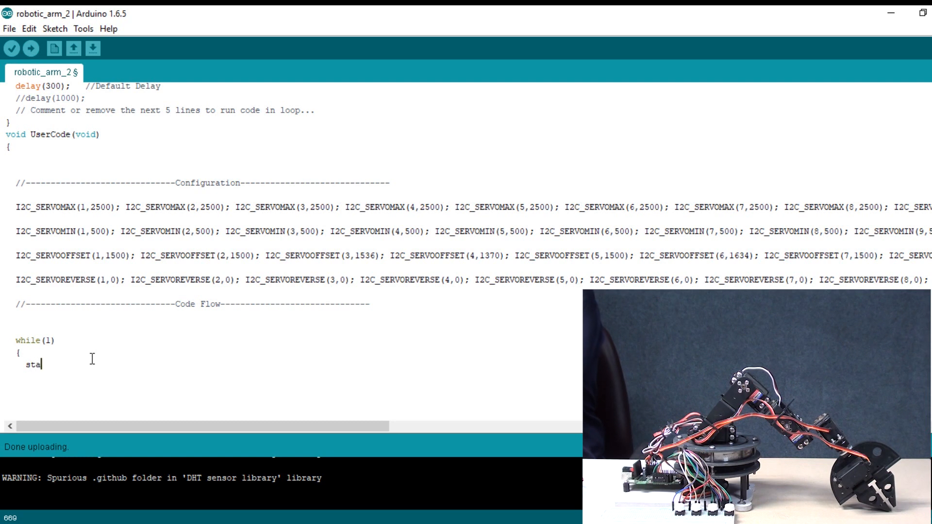
pyautogui.write('tus1 =')
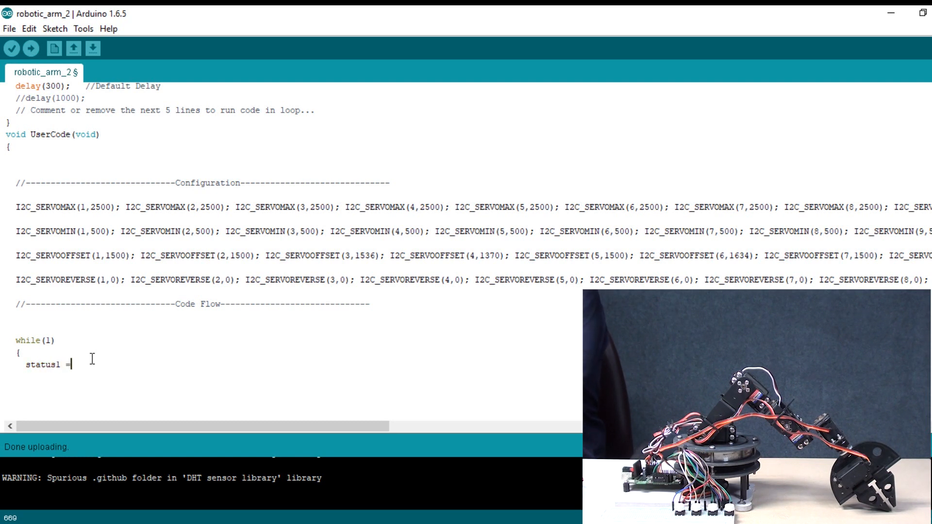
pyautogui.write('di')
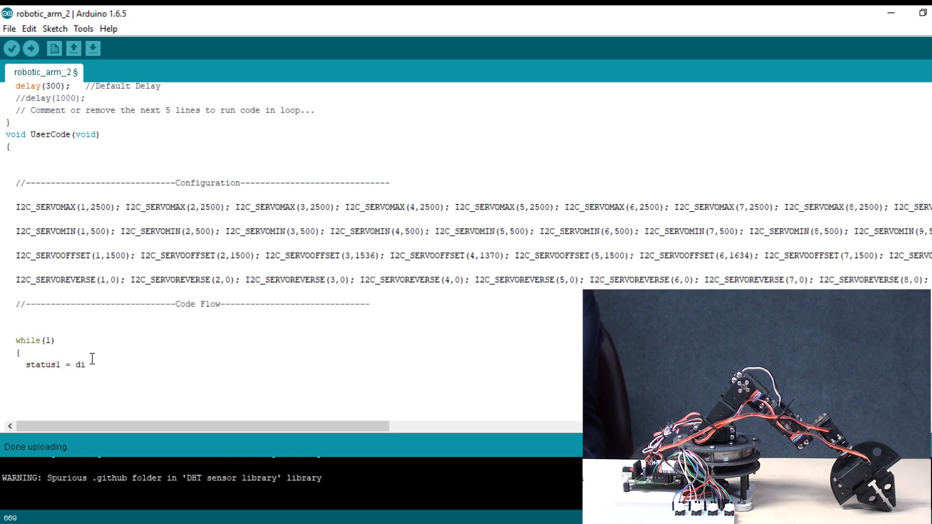
pyautogui.write('gitalRe')
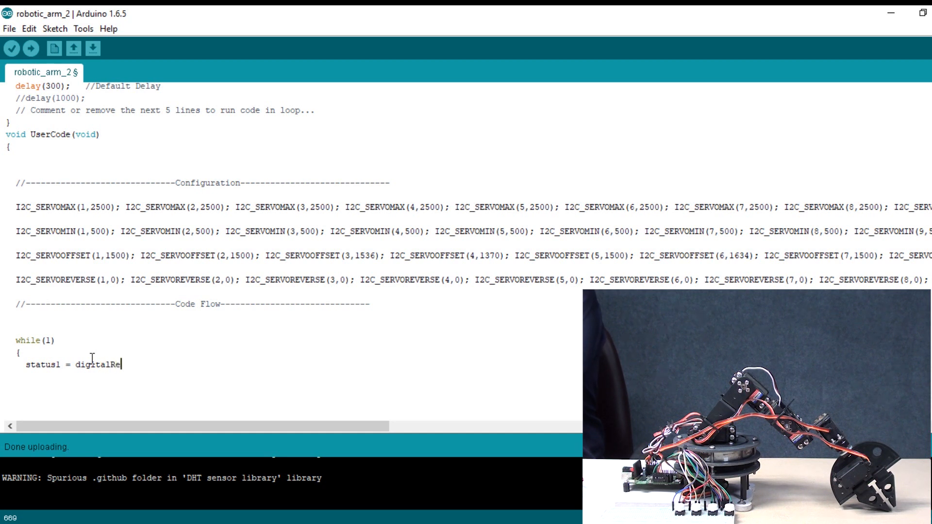
pyautogui.write('ad()')
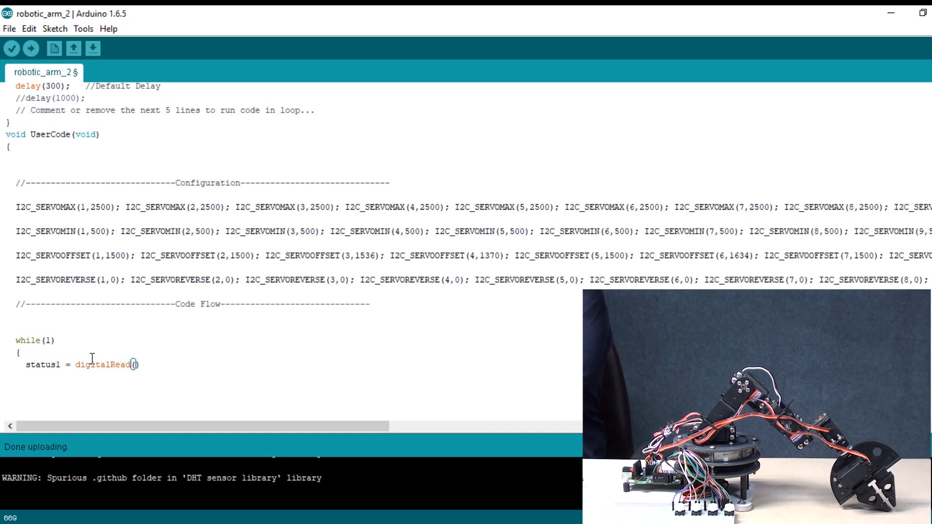
pyautogui.write('button')
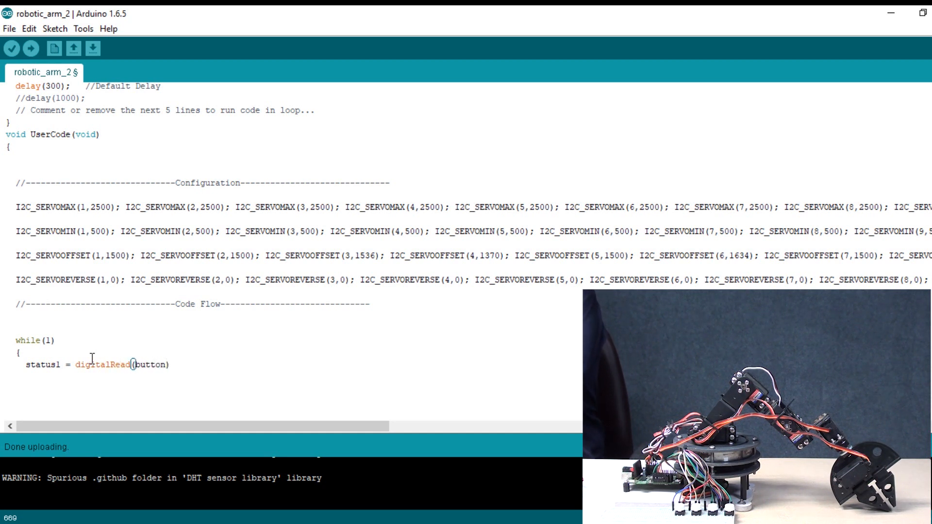
pyautogui.write('1;')
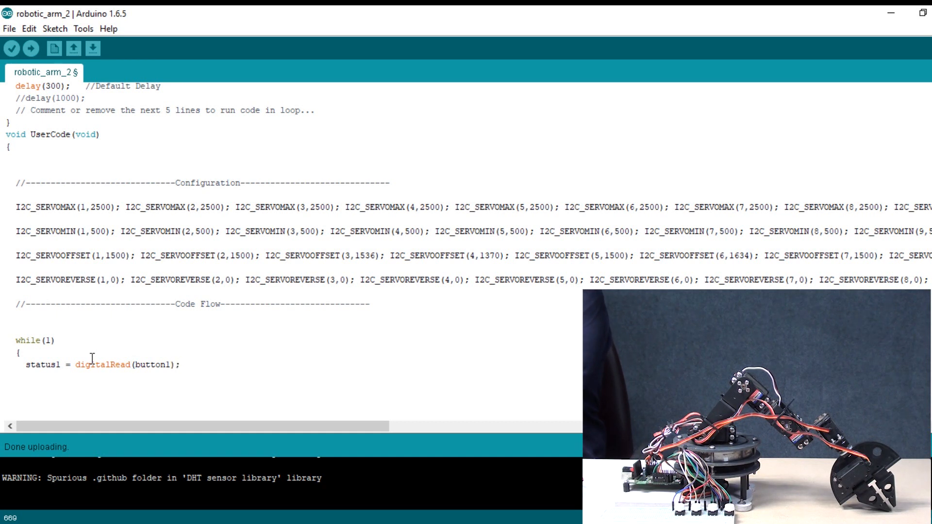
# Copy the status line and renumber the copies to read button2–button4 into status2–status4.
pyautogui.tripleClick(101, 365)
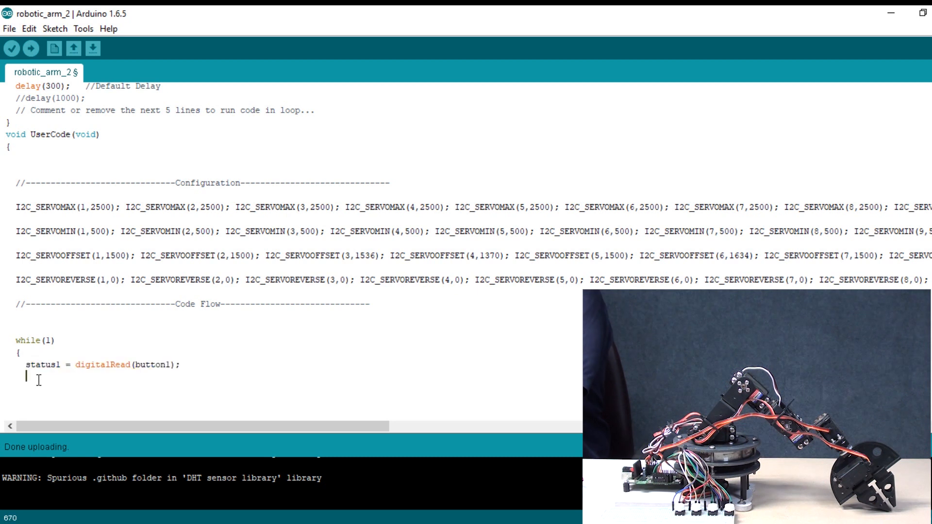
pyautogui.write('status1 = digitalRead(button1);')
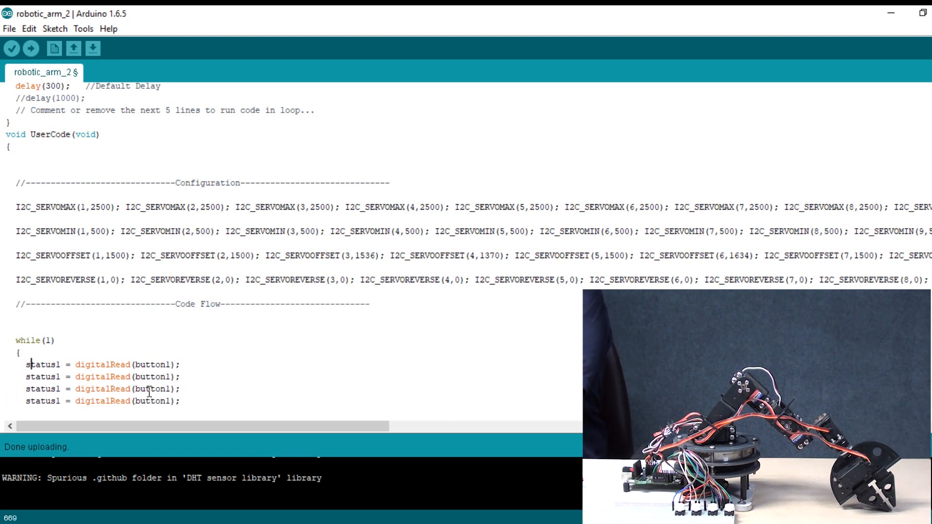
pyautogui.write('2')
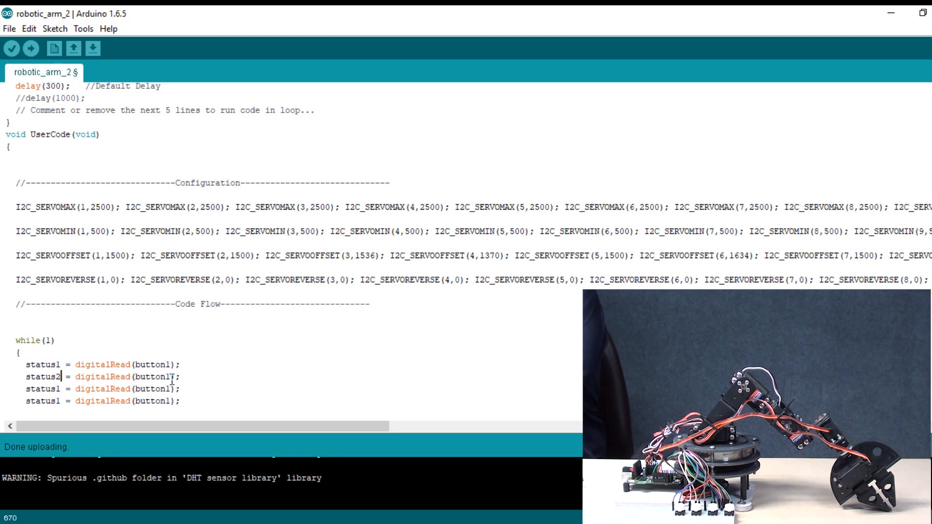
pyautogui.doubleClick(170, 376)
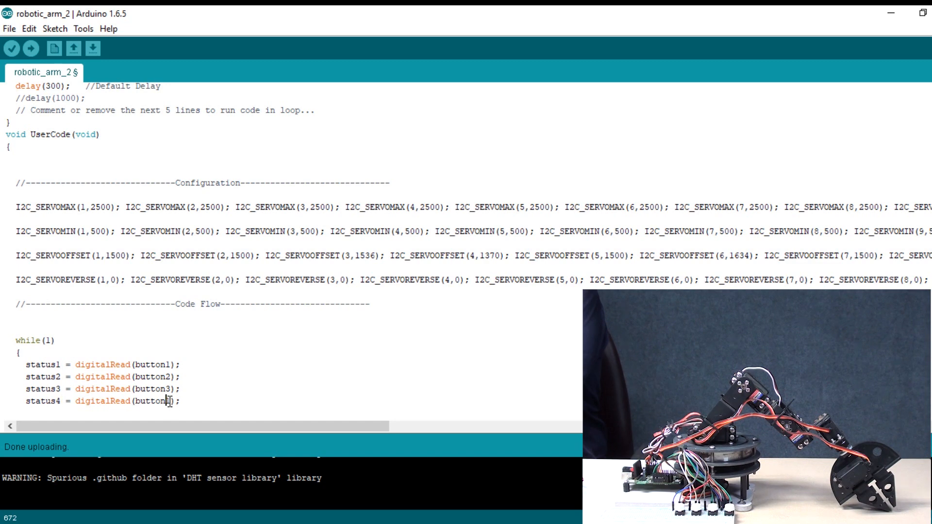
pyautogui.scroll(-3)
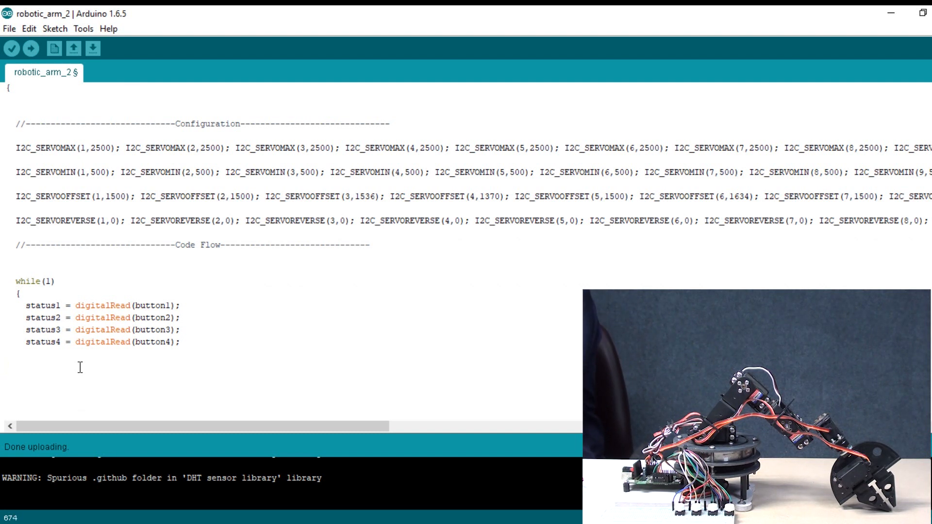
# Add if (statusN==HIGH) { moveN(); } blocks calling move1()–move4() after the digitalRead lines.
pyautogui.write('if')
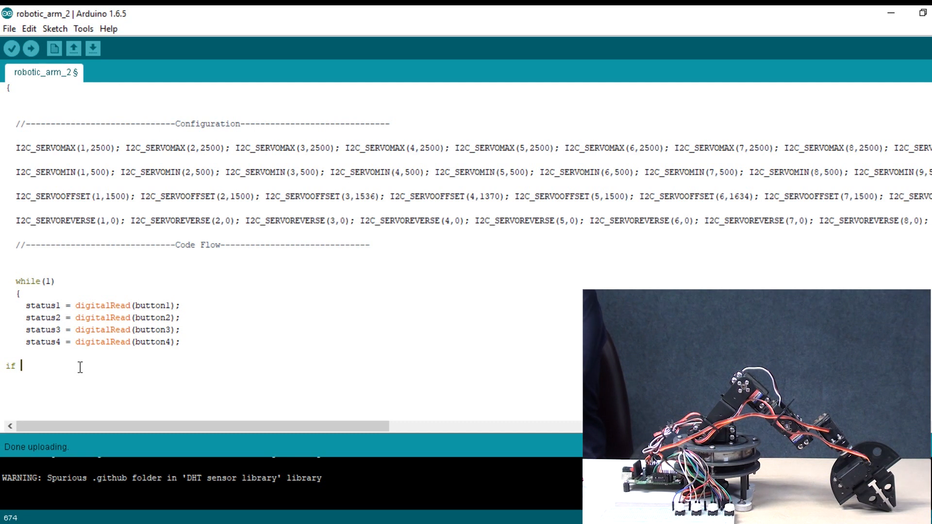
pyautogui.write('(status1 ==')
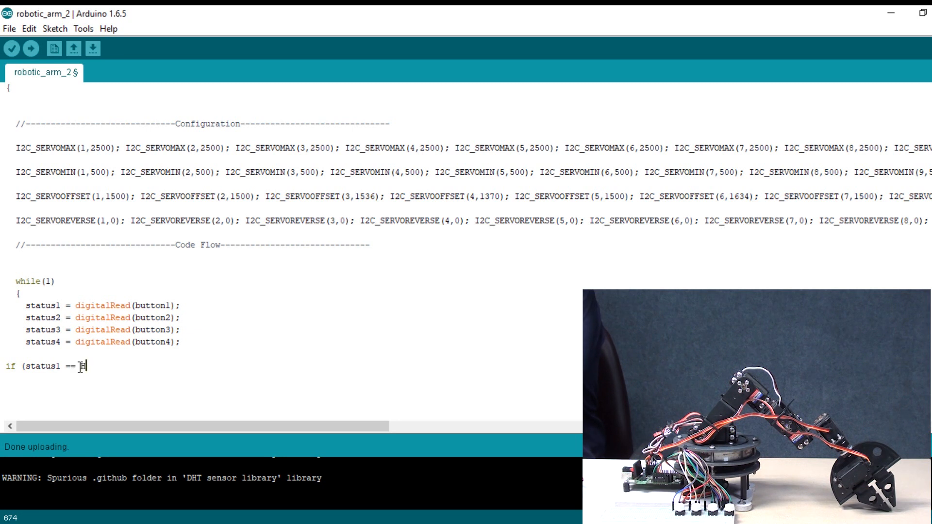
pyautogui.write('HIGH')
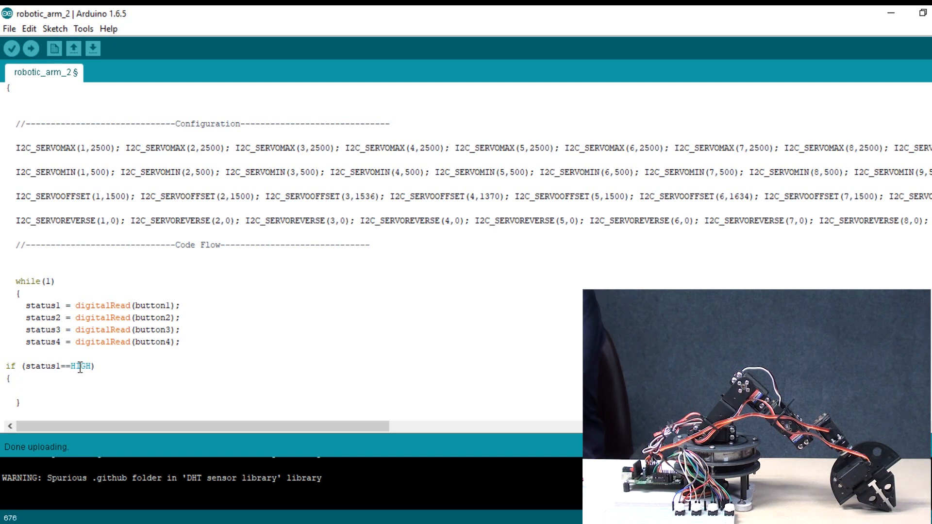
pyautogui.write('mov')
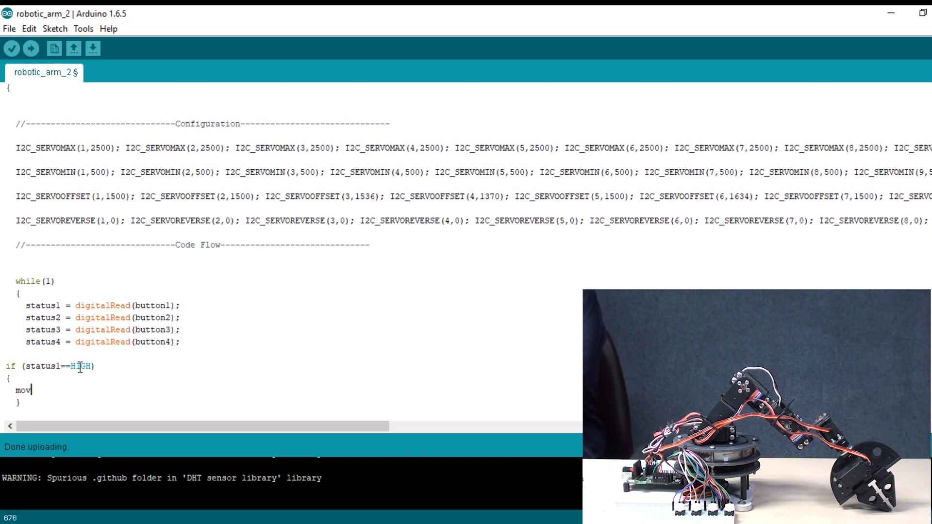
pyautogui.write('e1(')
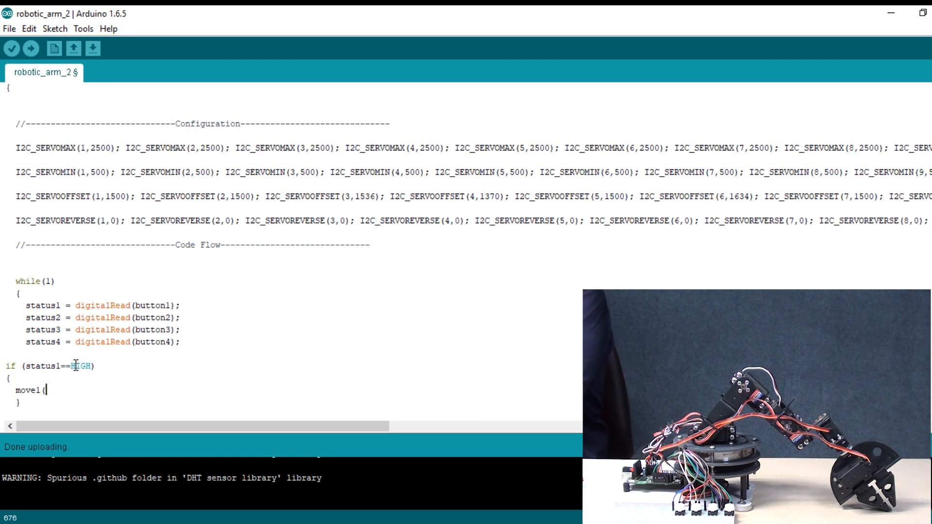
pyautogui.write(');')
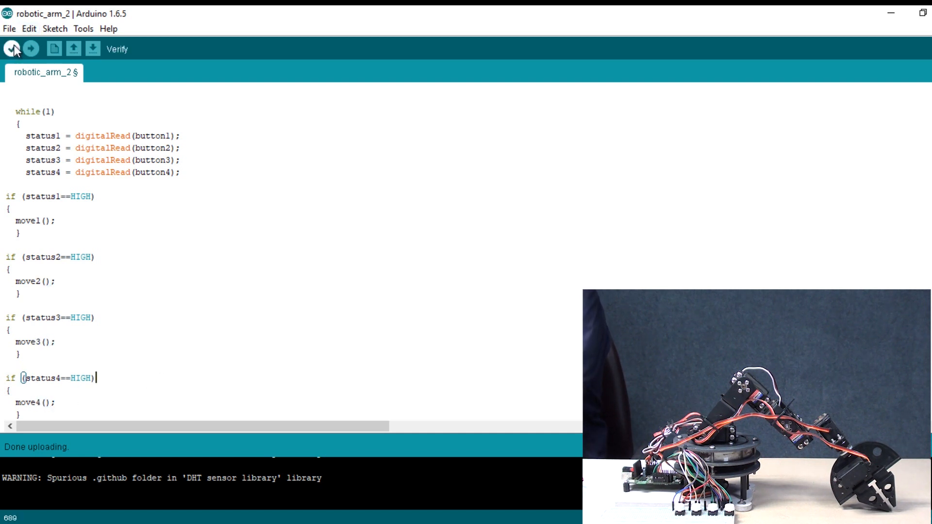
# Verify the robotic_arm_2 sketch, check the Tools menu, and upload it to the board.
pyautogui.click(11, 49)
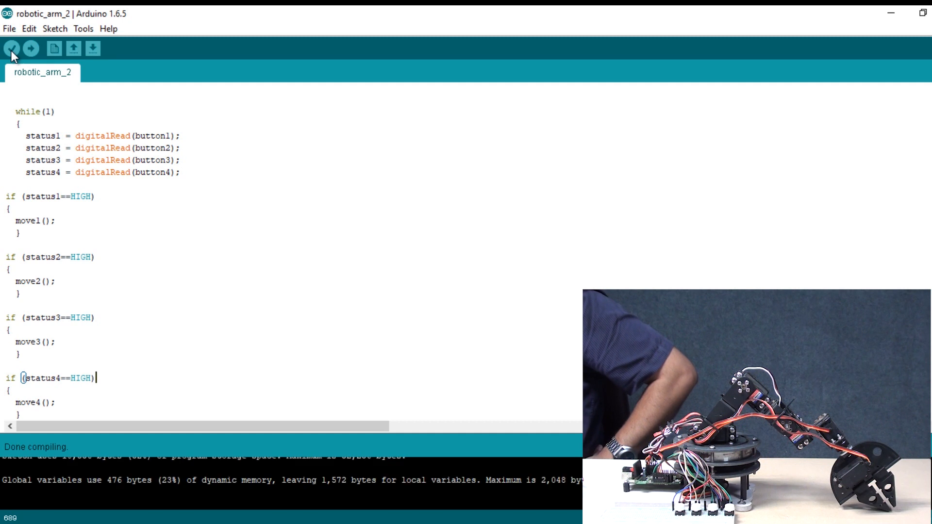
pyautogui.moveTo(77, 20)
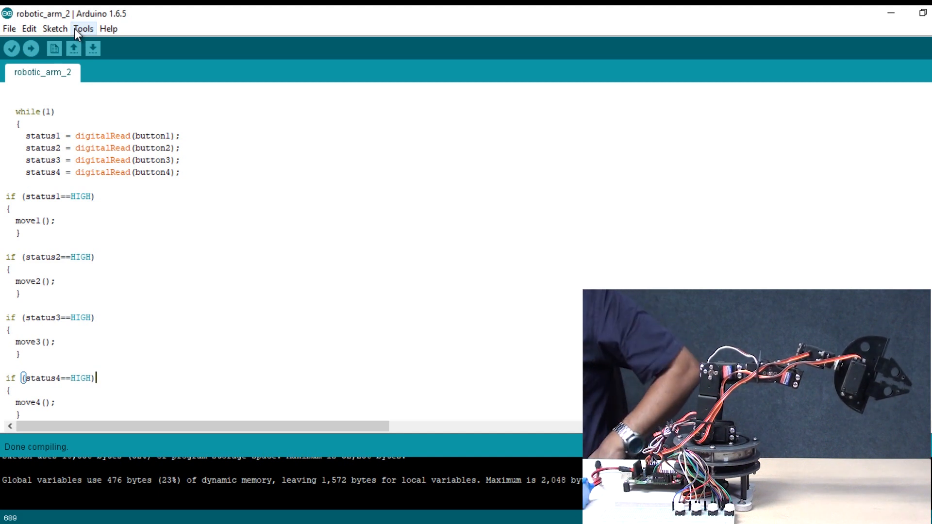
pyautogui.click(83, 29)
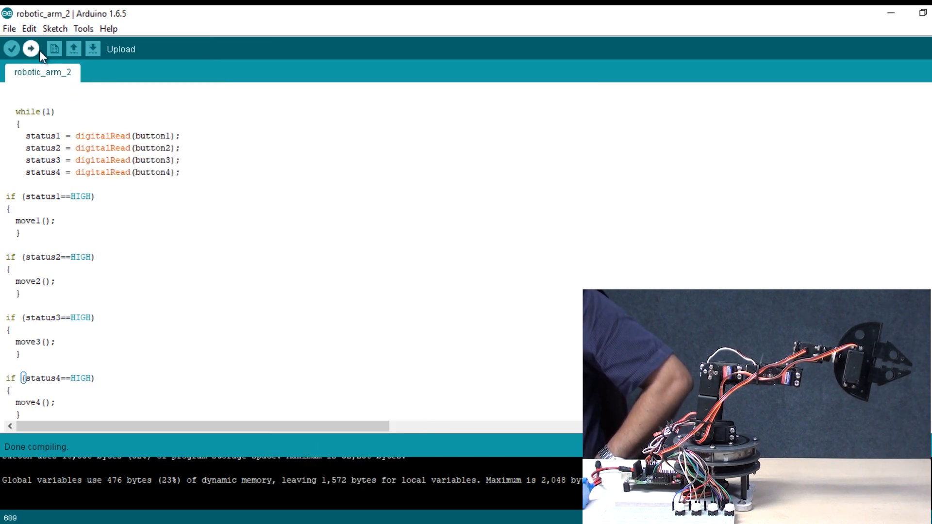
pyautogui.click(31, 49)
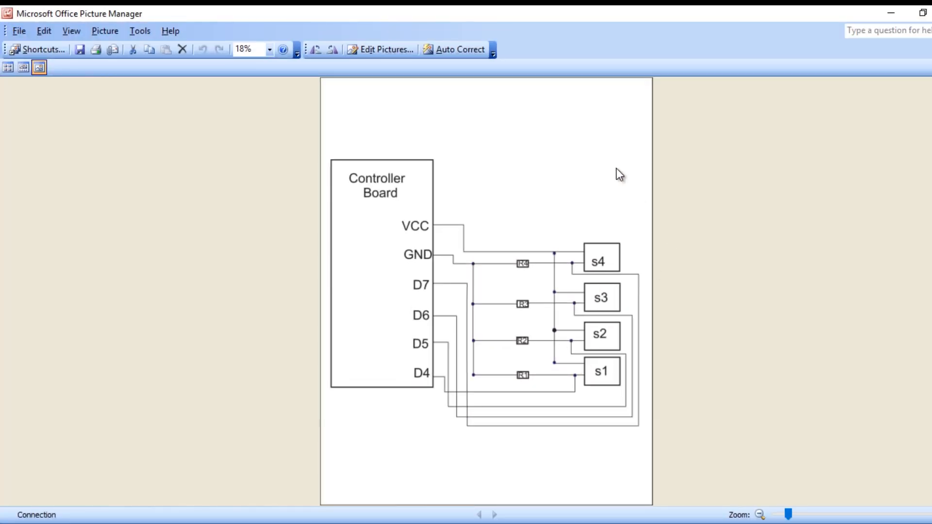
pyautogui.moveTo(139, 71)
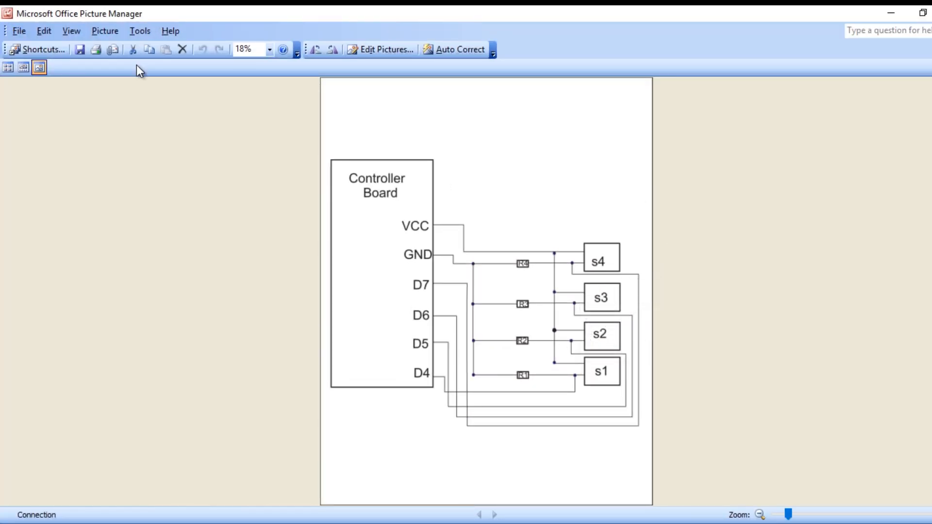
# Zoom Connection.jpg from 18% to 25% to show resistors R1–R4 tying switches to GND.
pyautogui.click(789, 514)
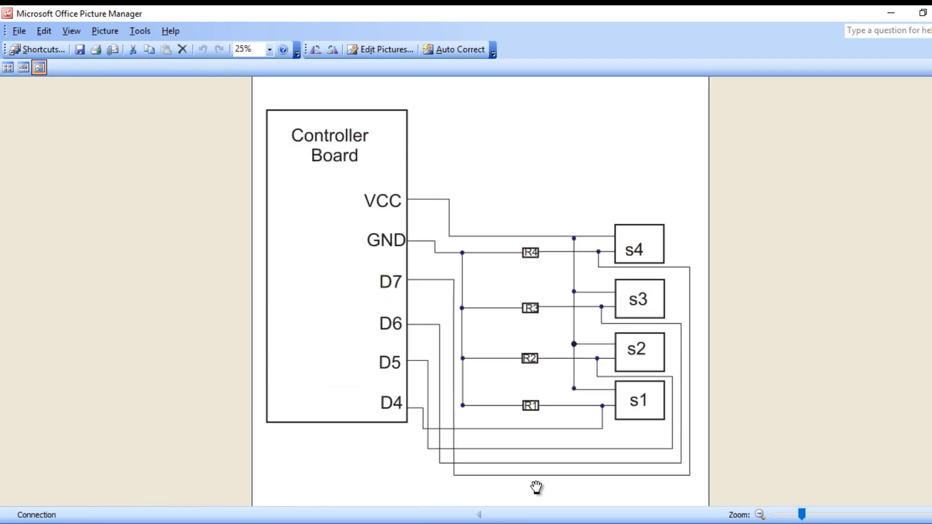
pyautogui.moveTo(578, 380)
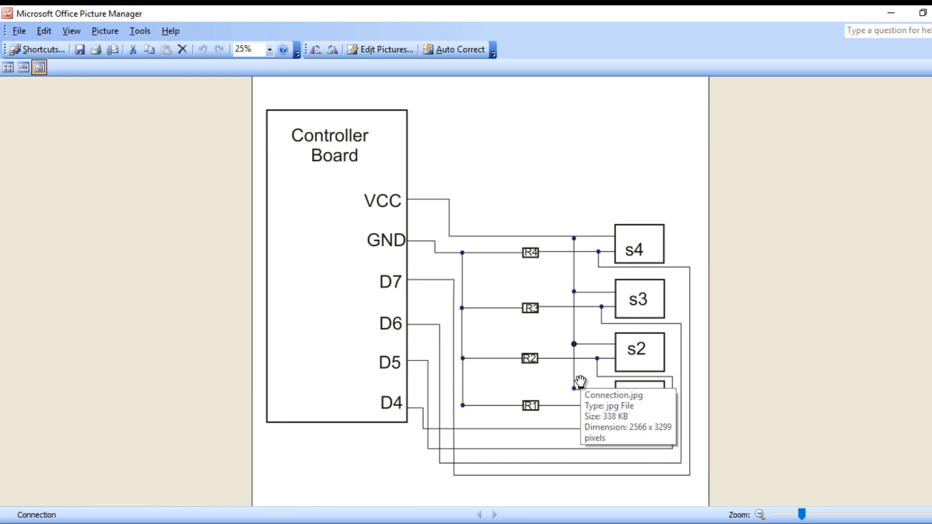
pyautogui.moveTo(642, 413)
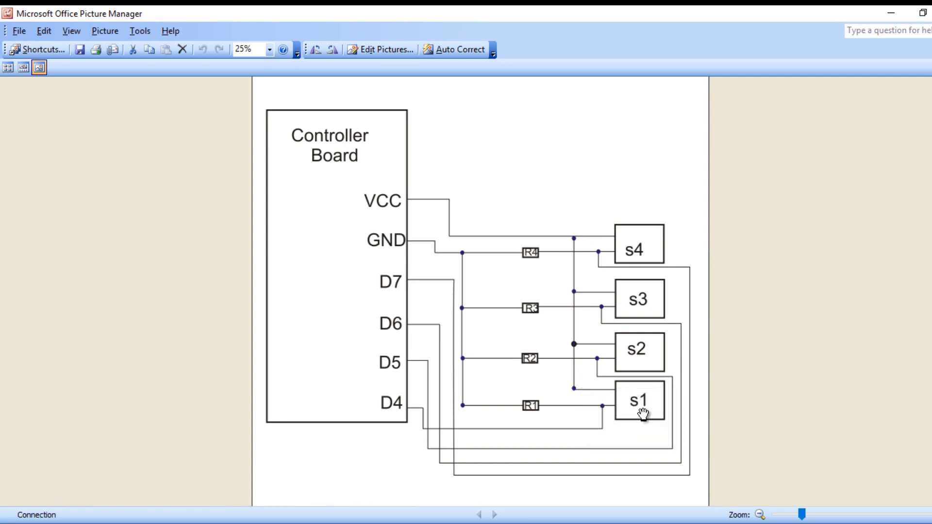
pyautogui.moveTo(609, 410)
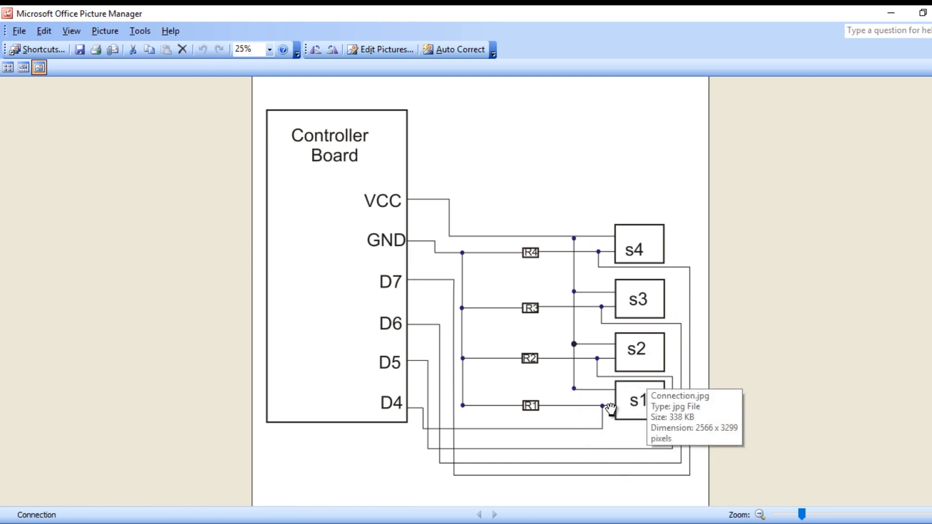
pyautogui.moveTo(461, 357)
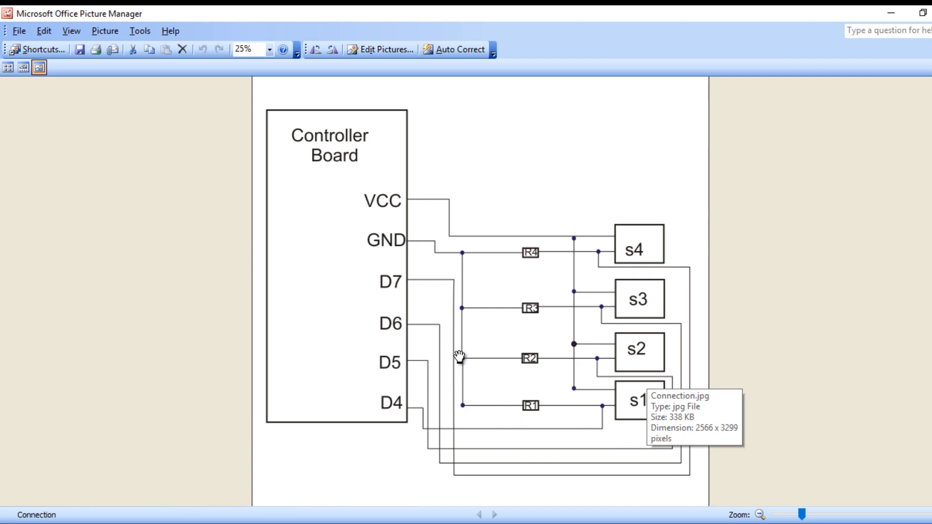
pyautogui.moveTo(545, 278)
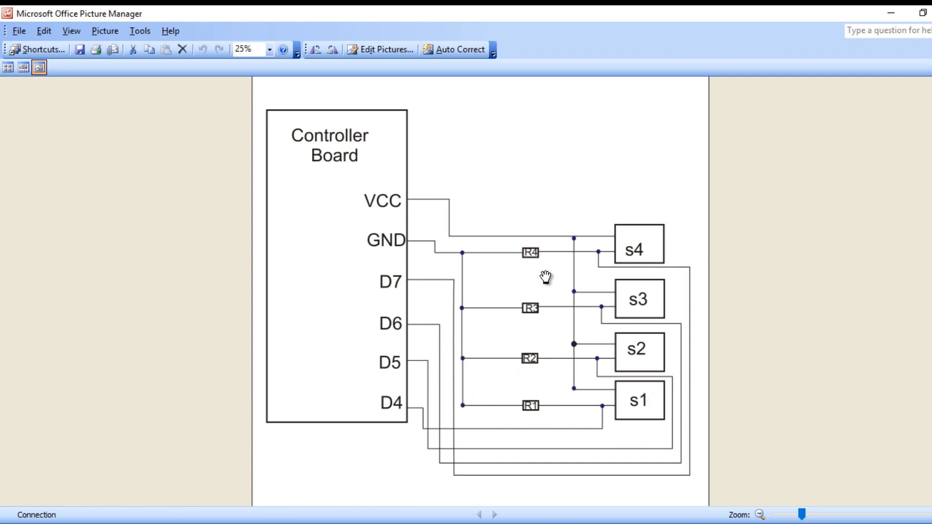
pyautogui.moveTo(617, 234)
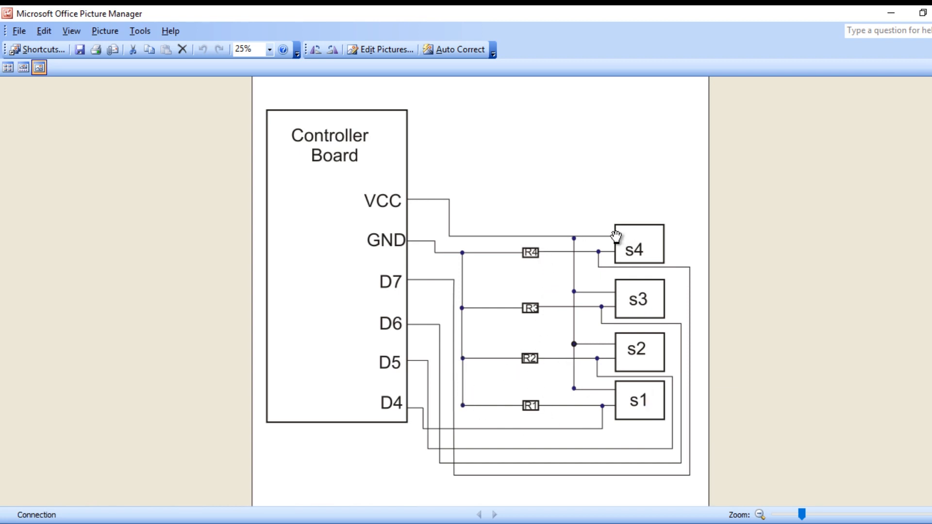
pyautogui.moveTo(611, 235)
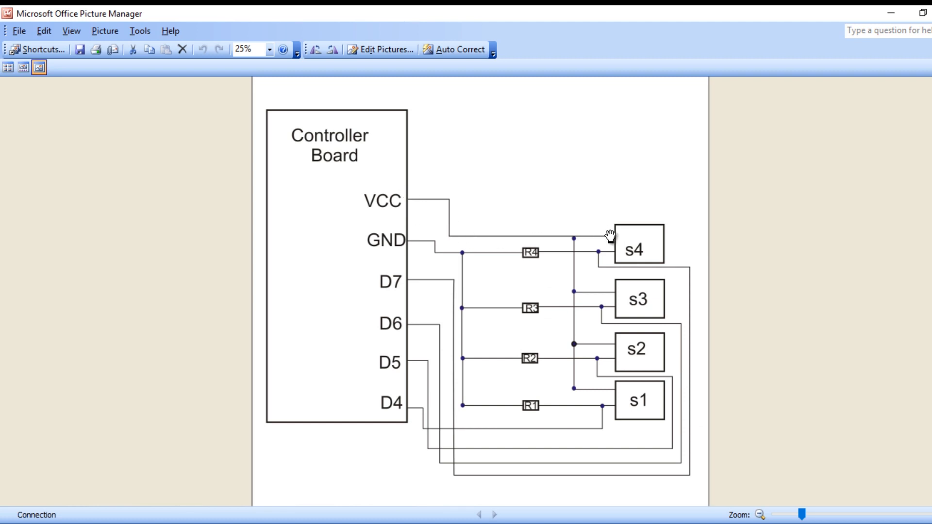
pyautogui.moveTo(439, 405)
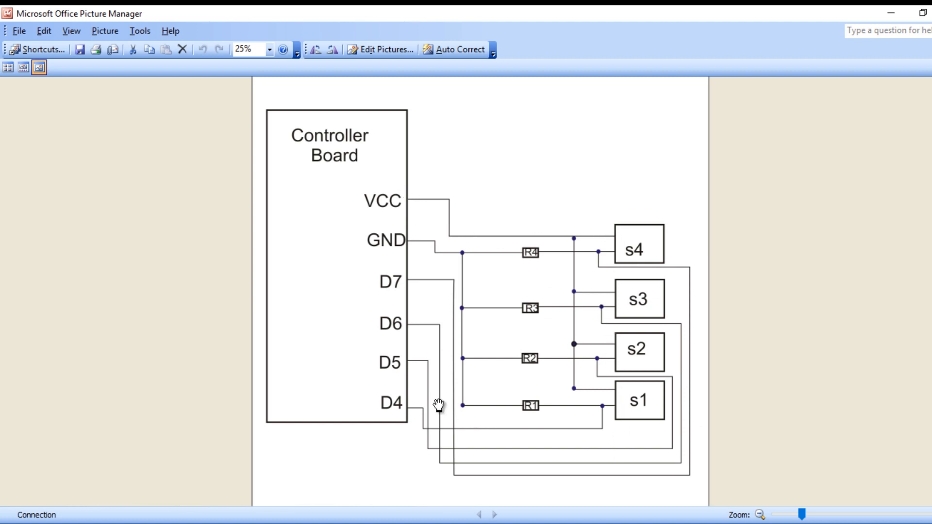
pyautogui.moveTo(387, 409)
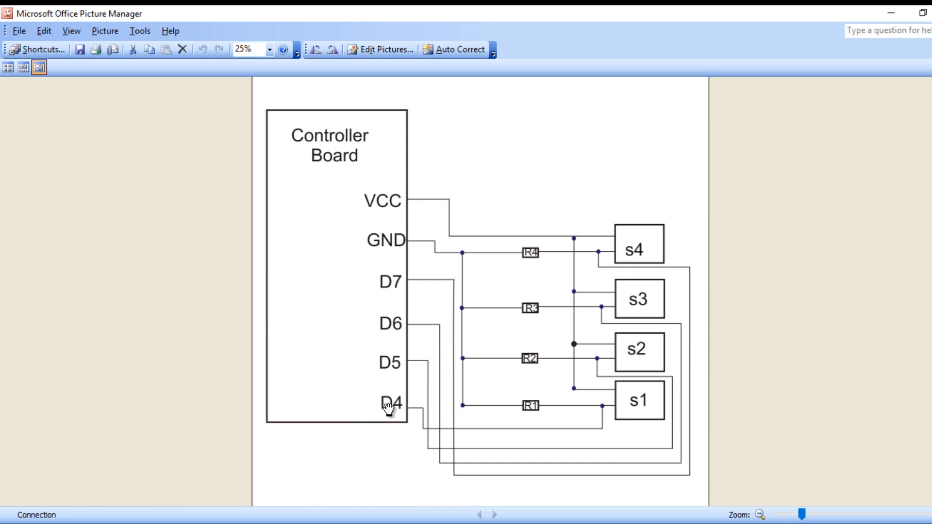
pyautogui.moveTo(576, 406)
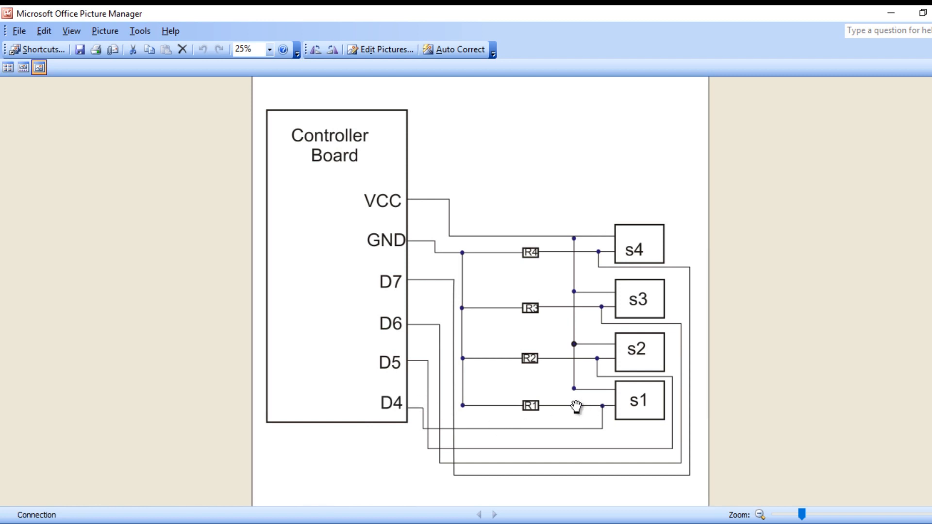
pyautogui.moveTo(452, 279)
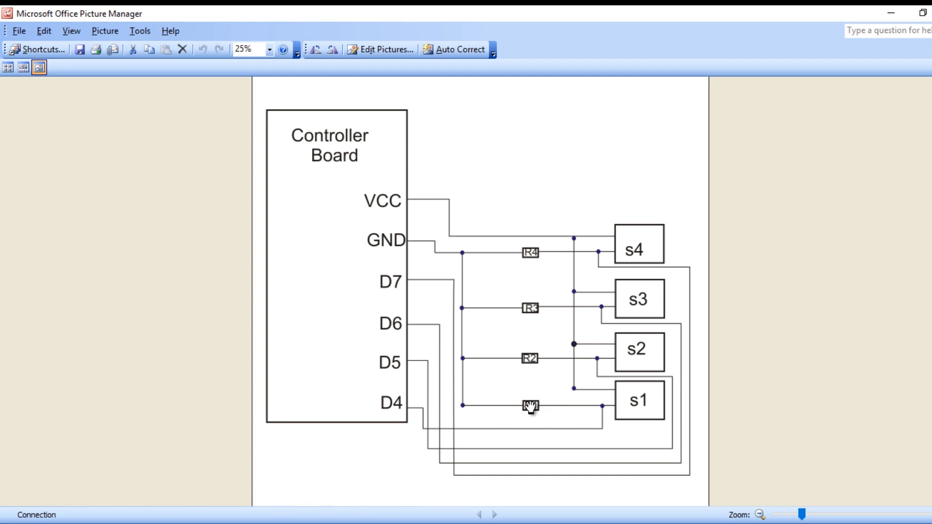
pyautogui.moveTo(611, 417)
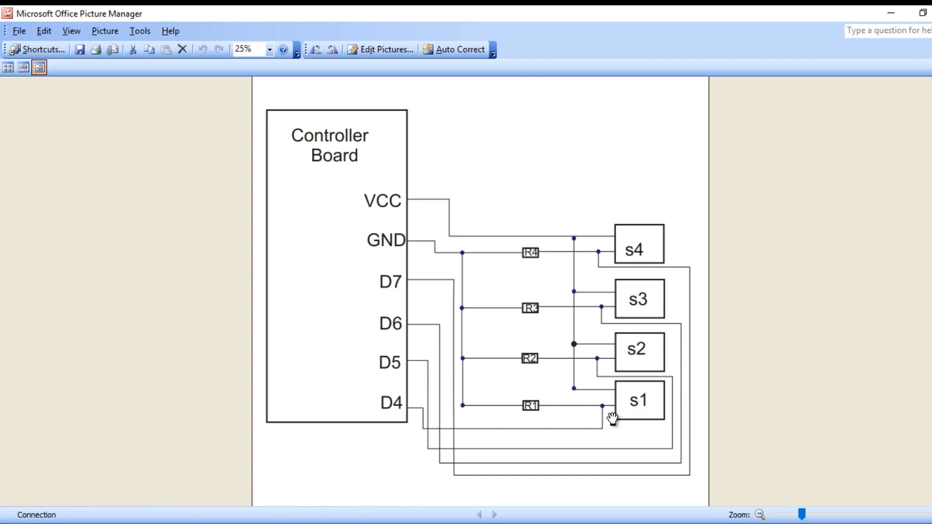
pyautogui.moveTo(608, 415)
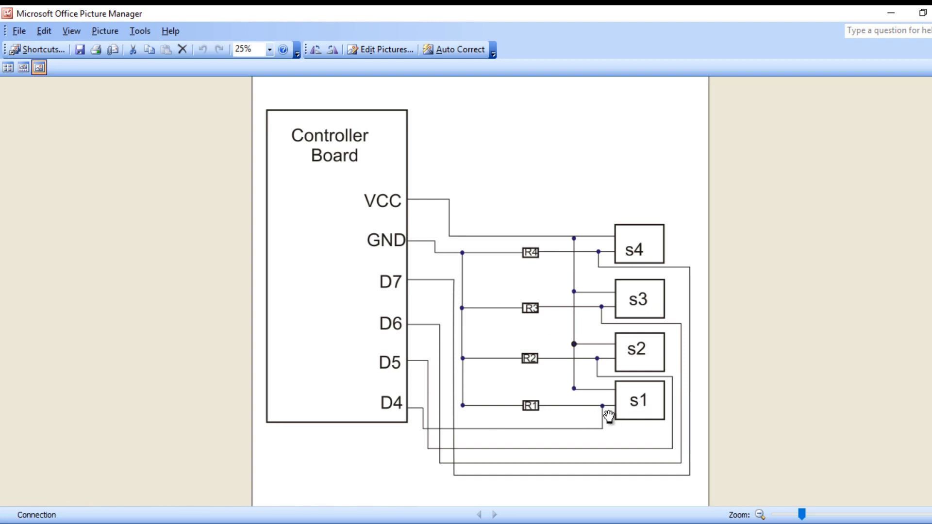